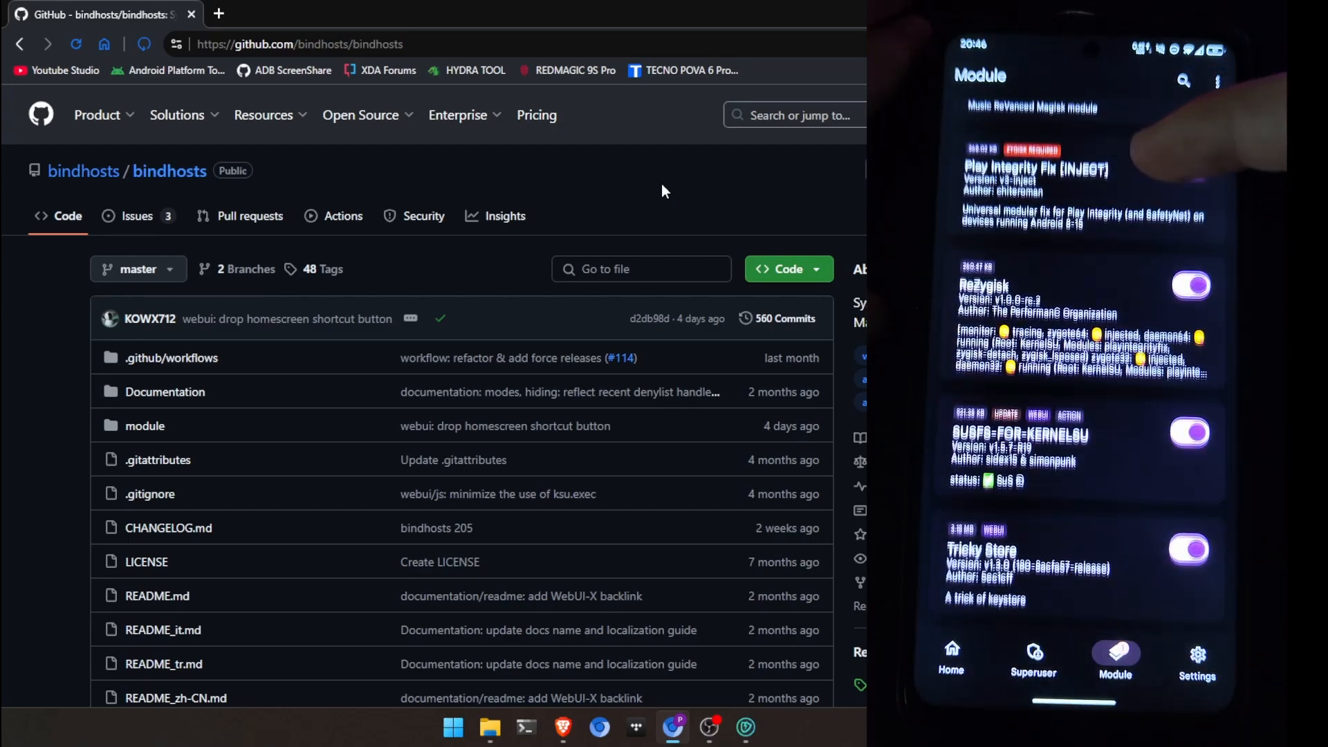
Scroll the Module list, then return to Home showing the manager working with 12 modules.
{"action": "scroll", "scroll_direction": "down", "scroll_amount": 3}
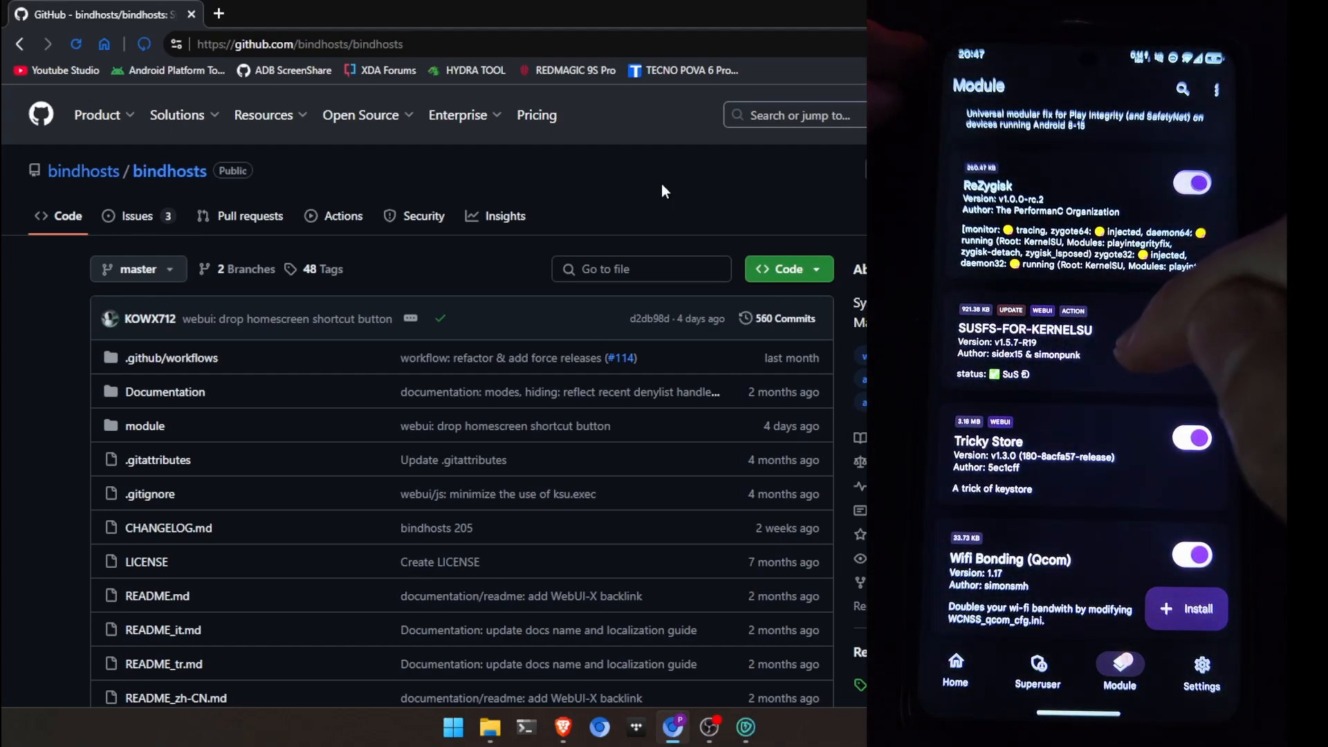
{"action": "left_click", "coordinate": [1190, 324]}
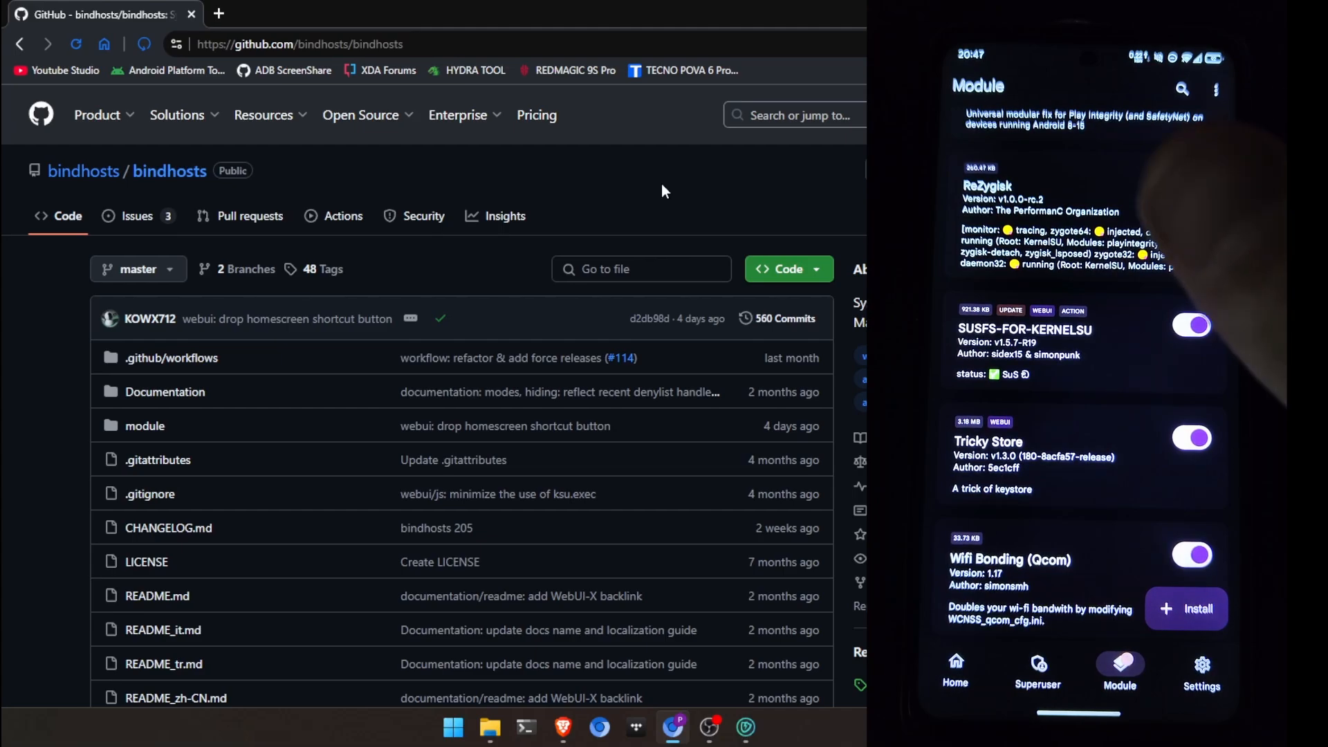
{"action": "left_click", "coordinate": [1190, 183]}
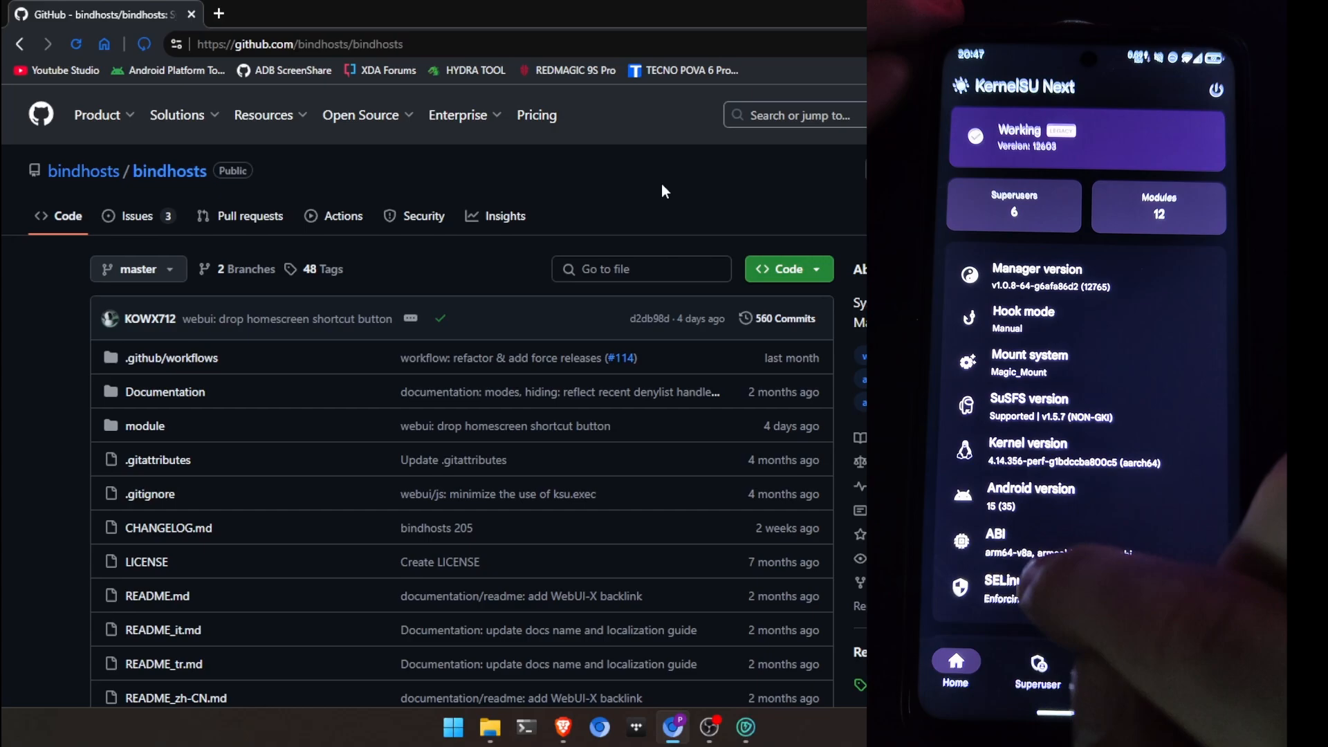
Switch to the Module tab and scroll through the installed modules.
{"action": "left_click", "coordinate": [1118, 667]}
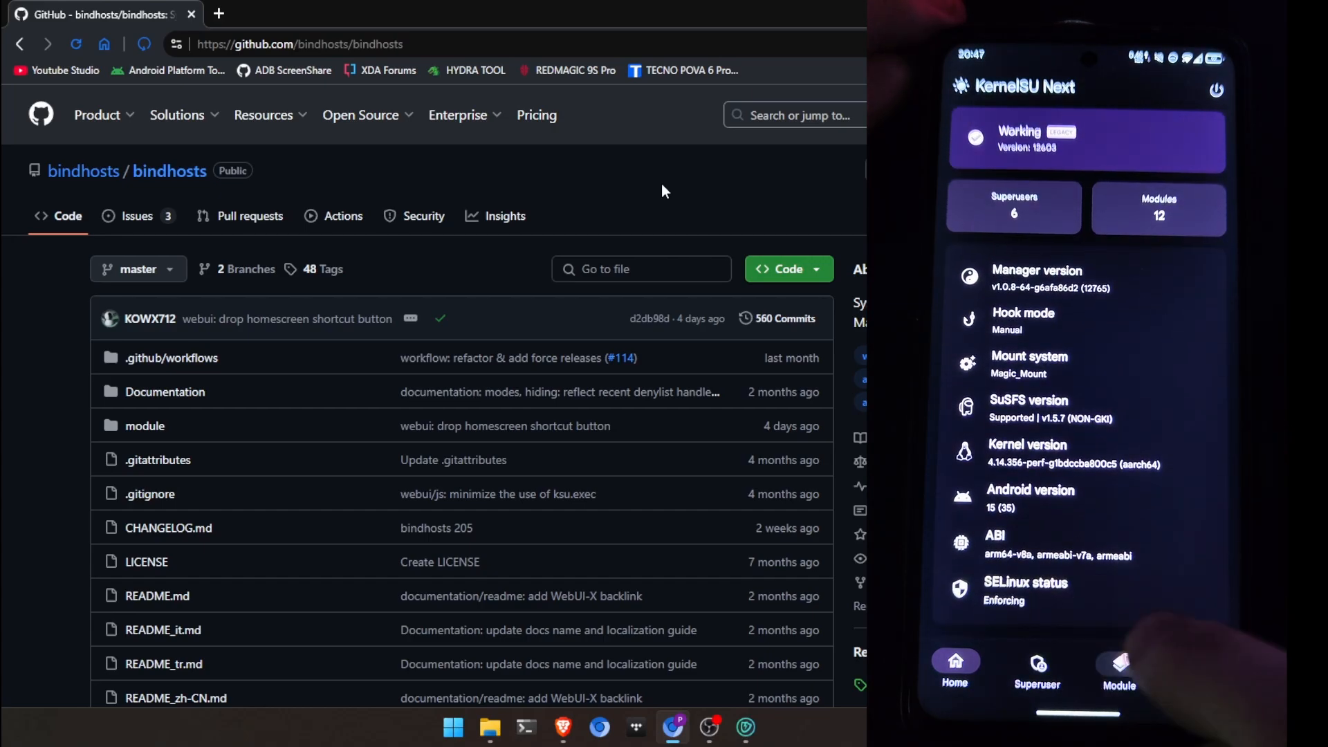
{"action": "left_click", "coordinate": [1118, 669]}
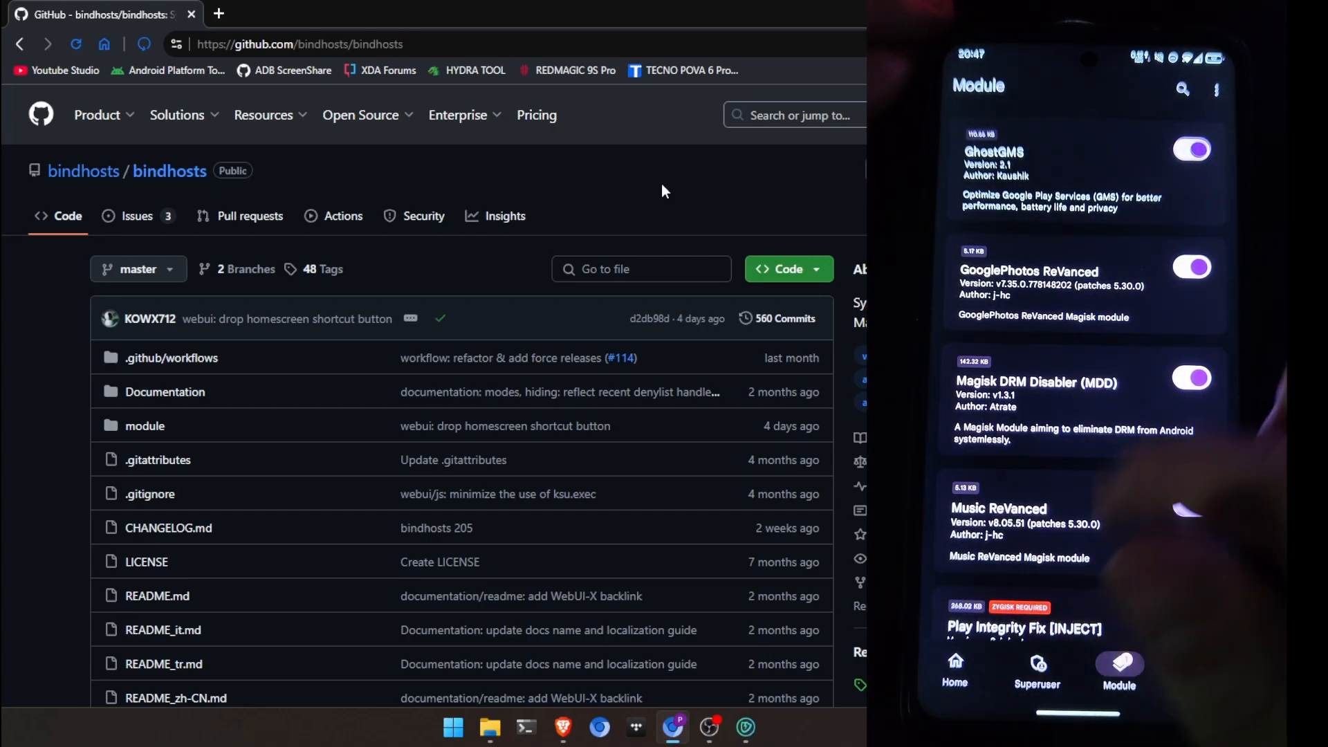
{"action": "scroll", "scroll_direction": "down", "scroll_amount": 3}
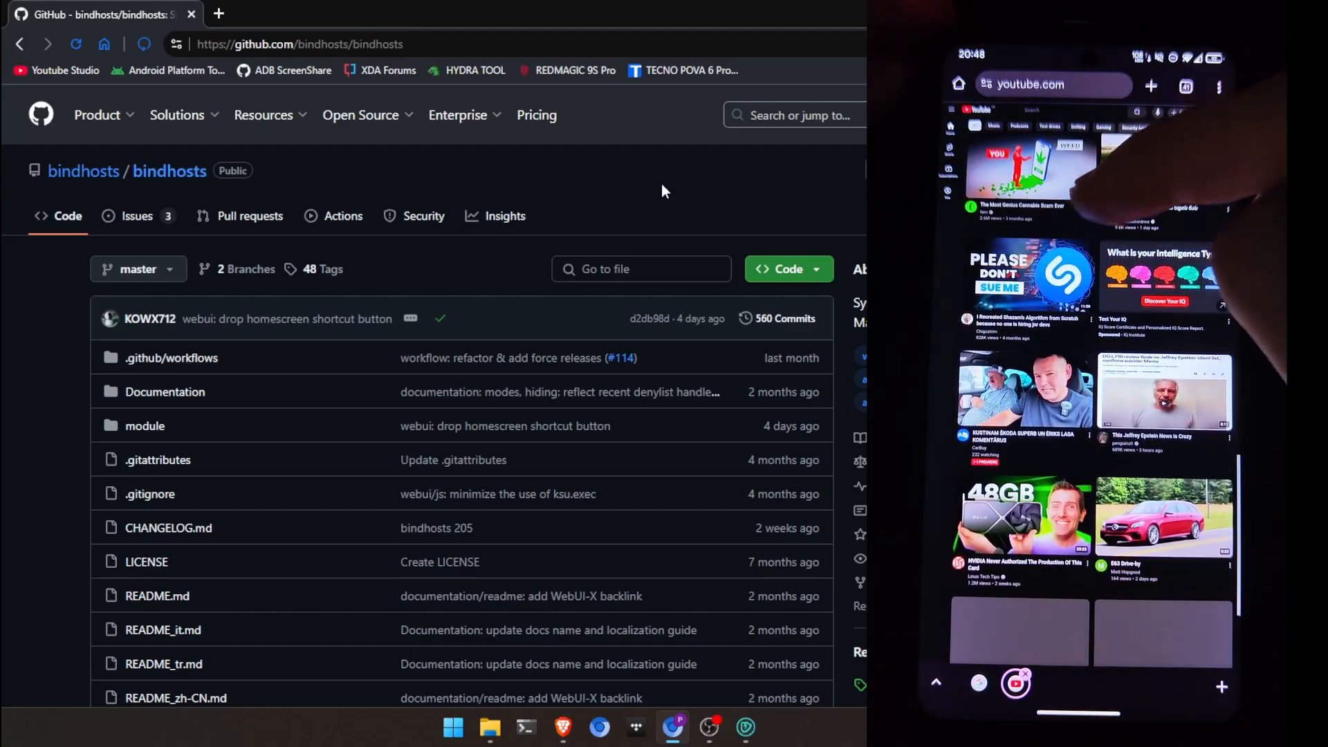
{"action": "scroll", "scroll_direction": "down", "scroll_amount": 3}
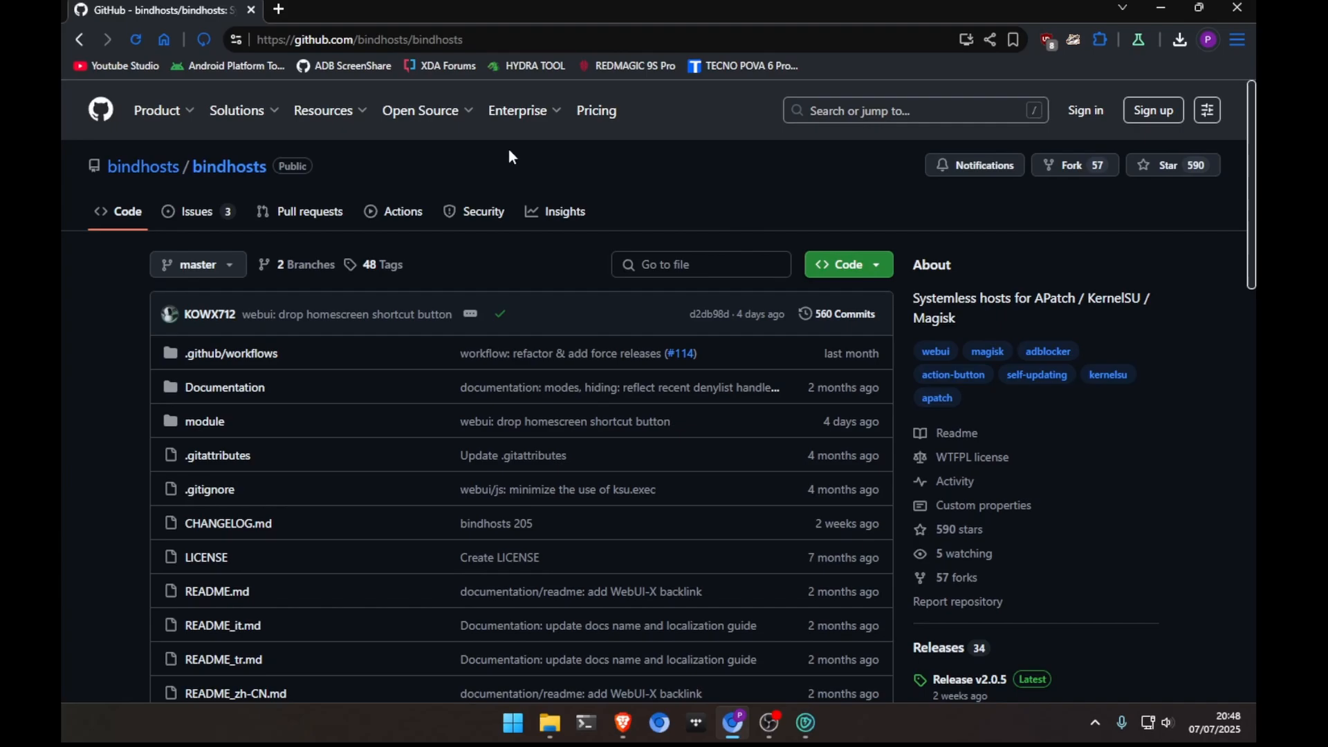
Highlight 'KernelSU' in the bindhosts repository's About description.
{"action": "left_click", "coordinate": [322, 111]}
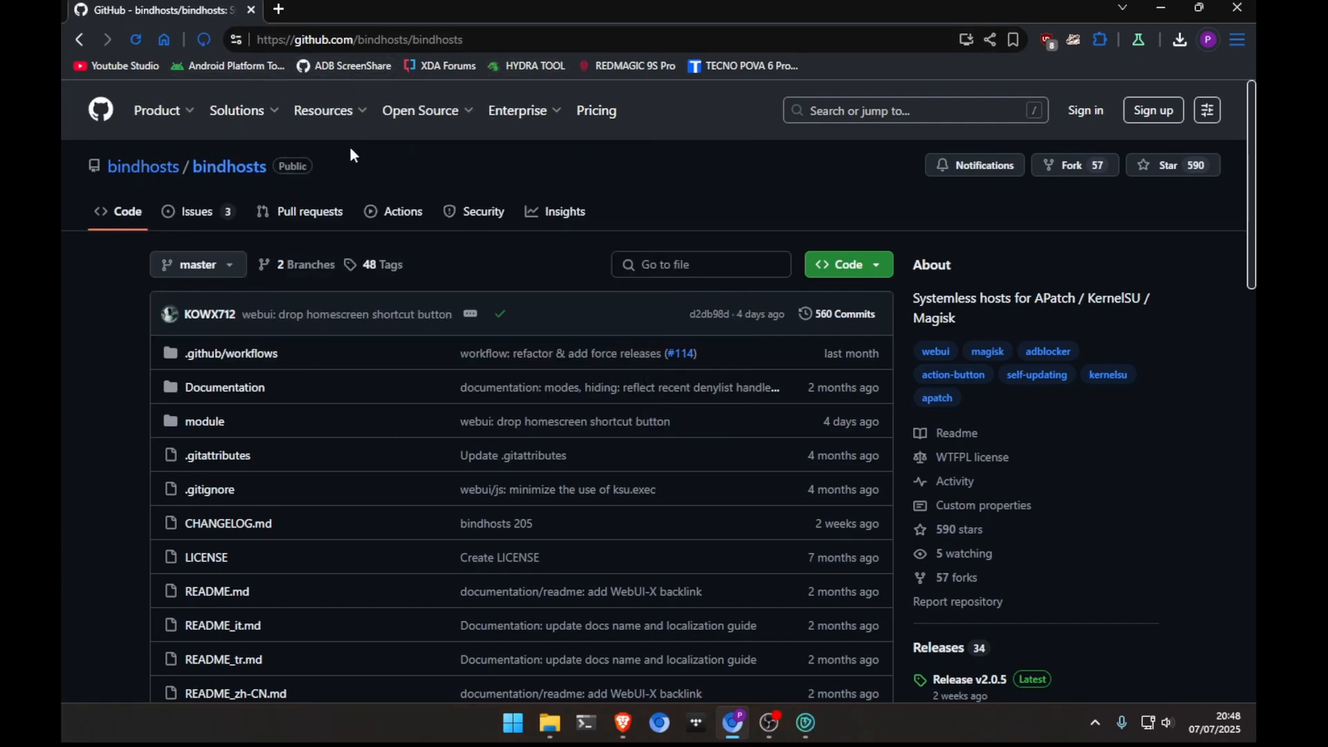
{"action": "mouse_move", "coordinate": [508, 191]}
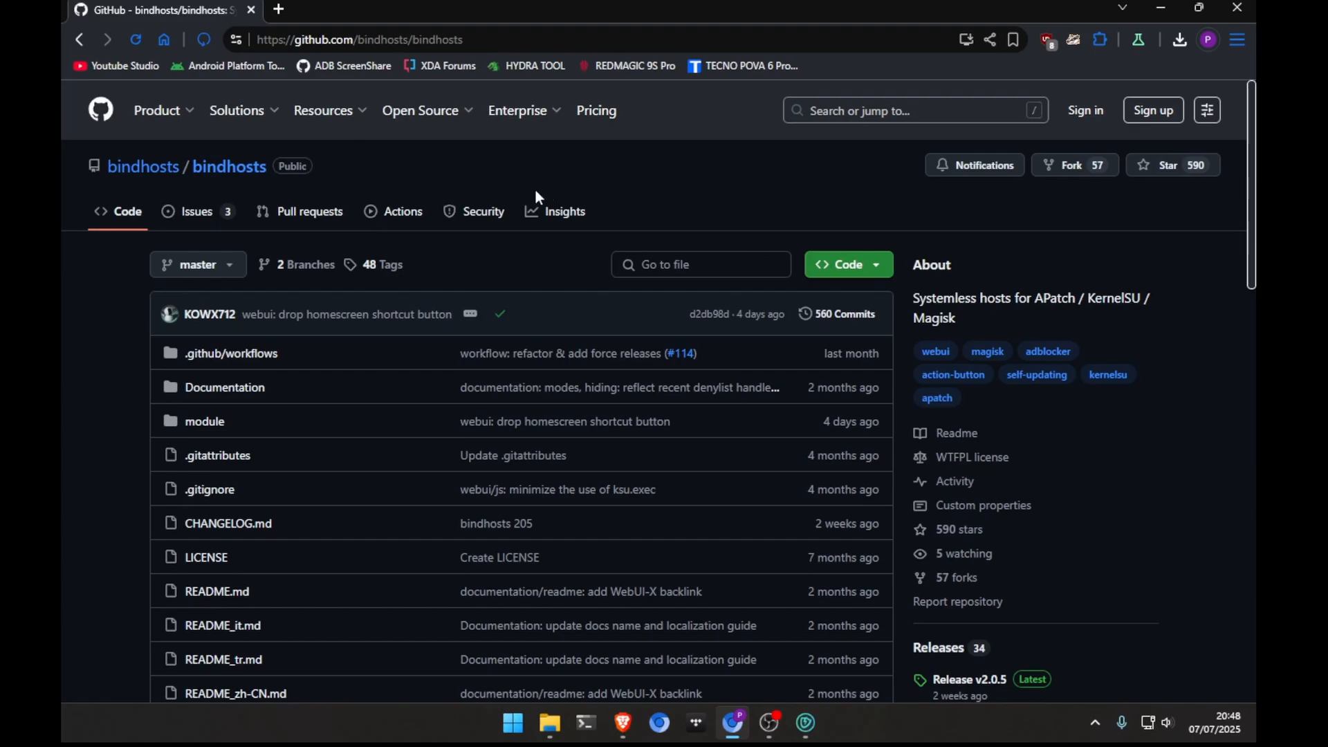
{"action": "mouse_move", "coordinate": [642, 163]}
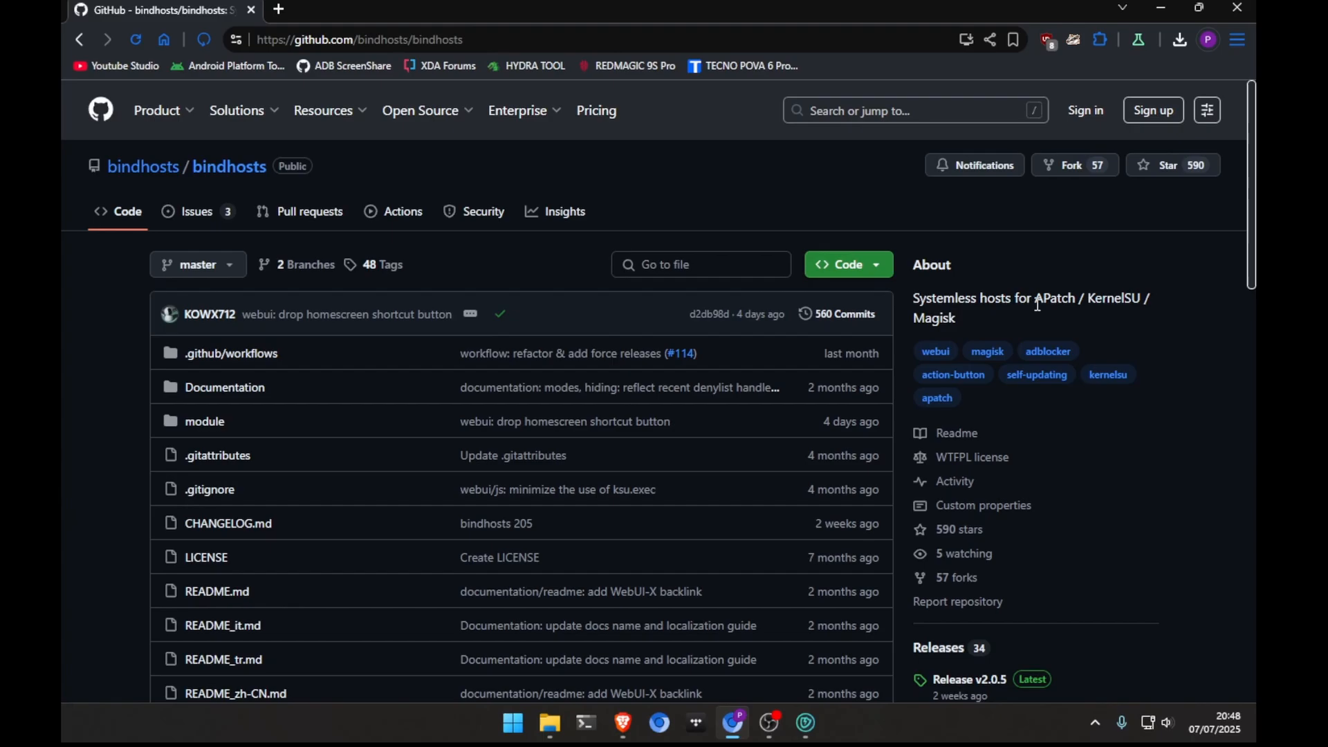
{"action": "left_click_drag", "start_coordinate": [1035, 298], "coordinate": [955, 318]}
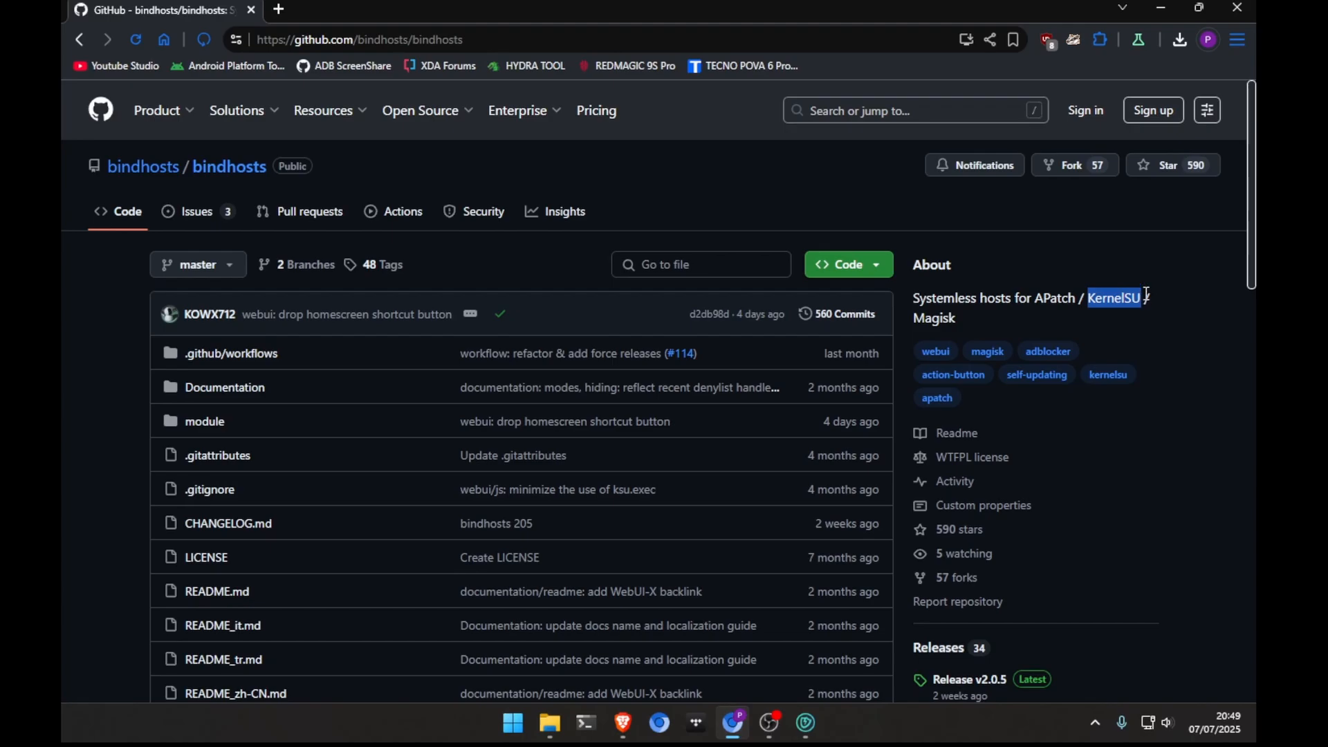
{"action": "scroll", "scroll_direction": "down", "scroll_amount": 3}
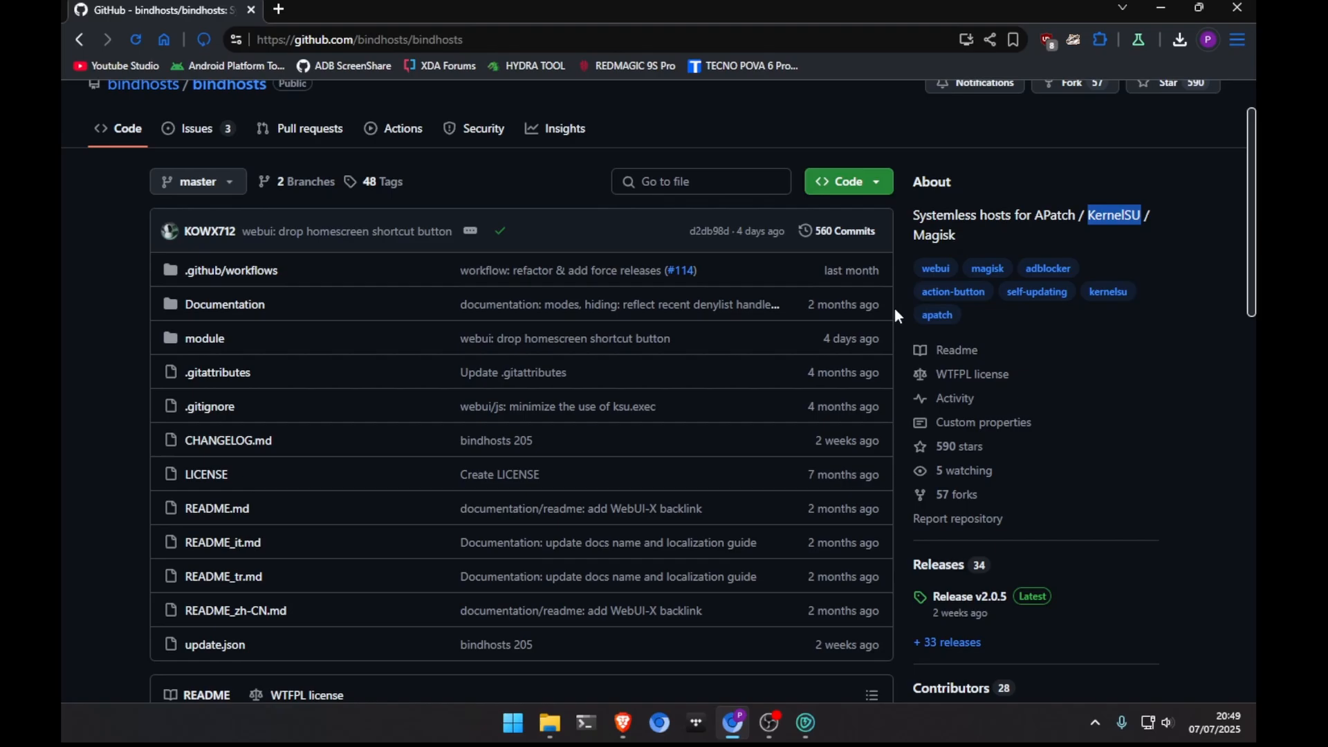
Scroll to the README Features and highlight 'WebUI' in the first bullet.
{"action": "scroll", "scroll_direction": "down", "scroll_amount": 3}
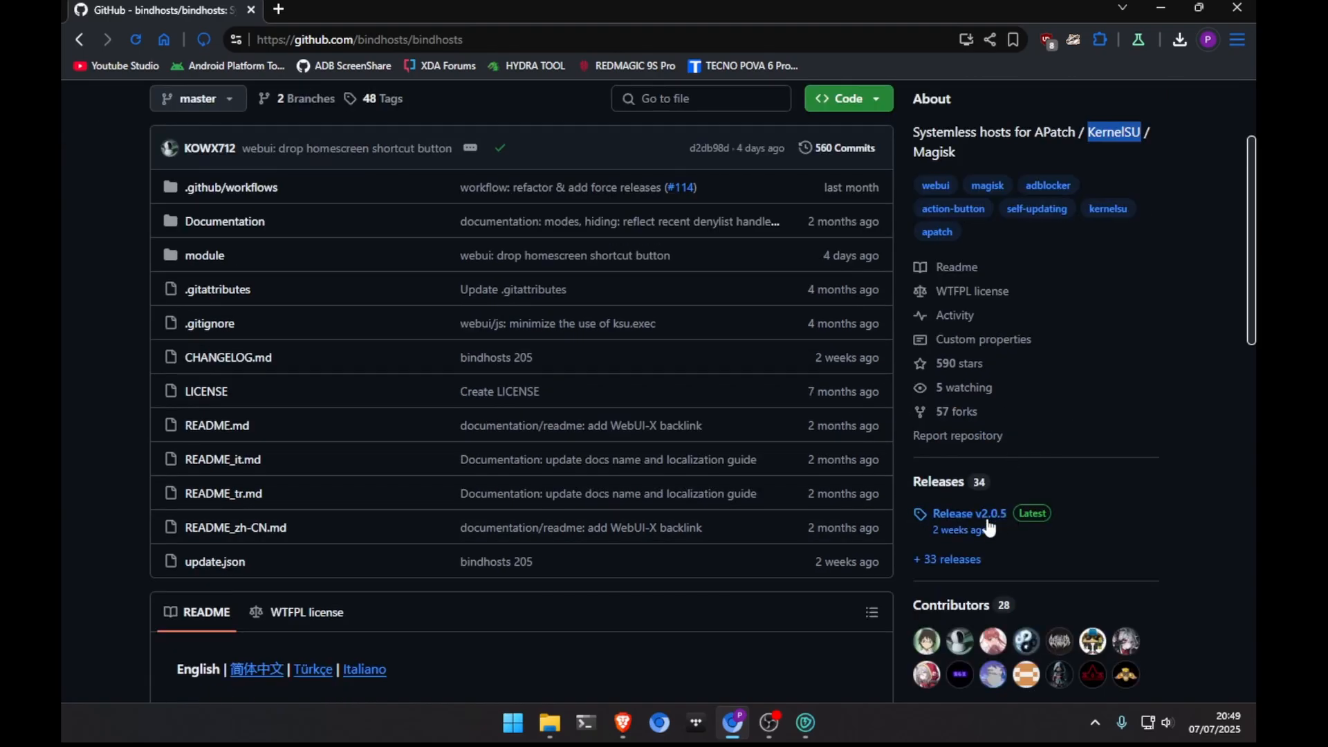
{"action": "mouse_move", "coordinate": [969, 514]}
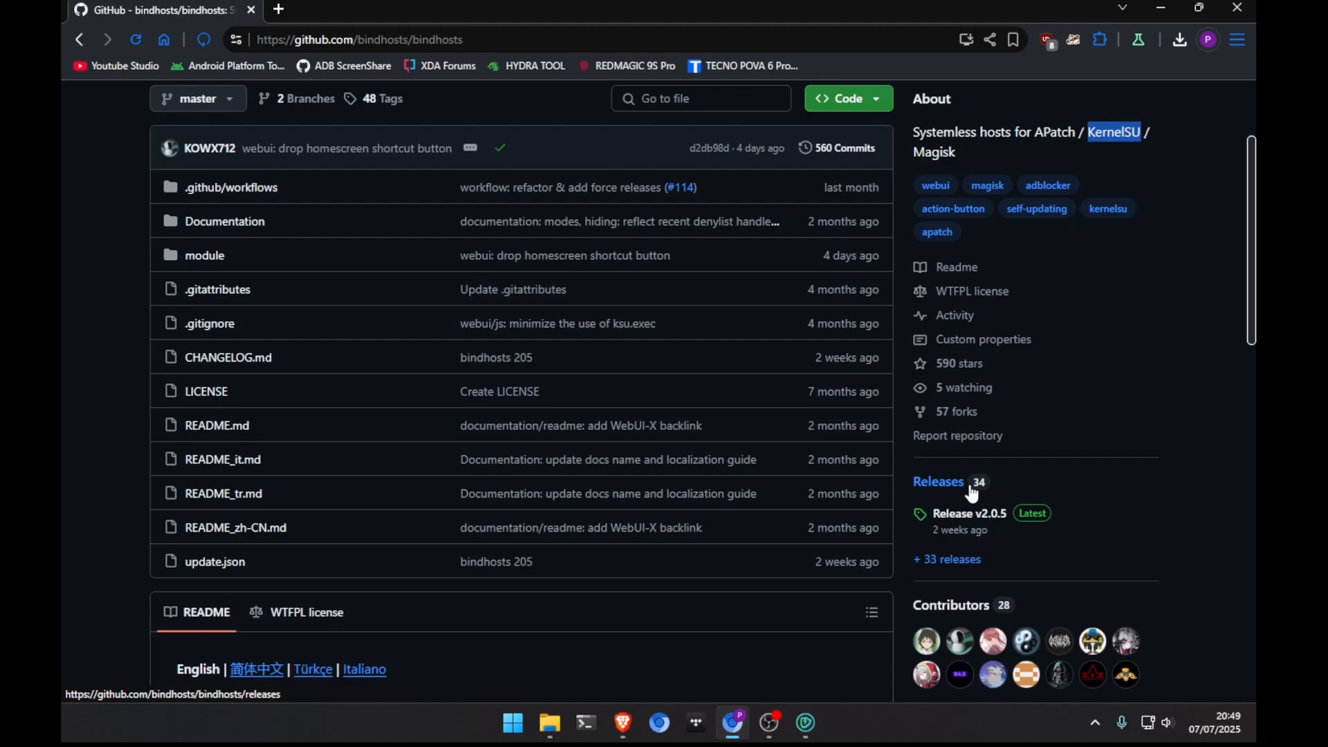
{"action": "scroll", "scroll_direction": "down", "scroll_amount": 3}
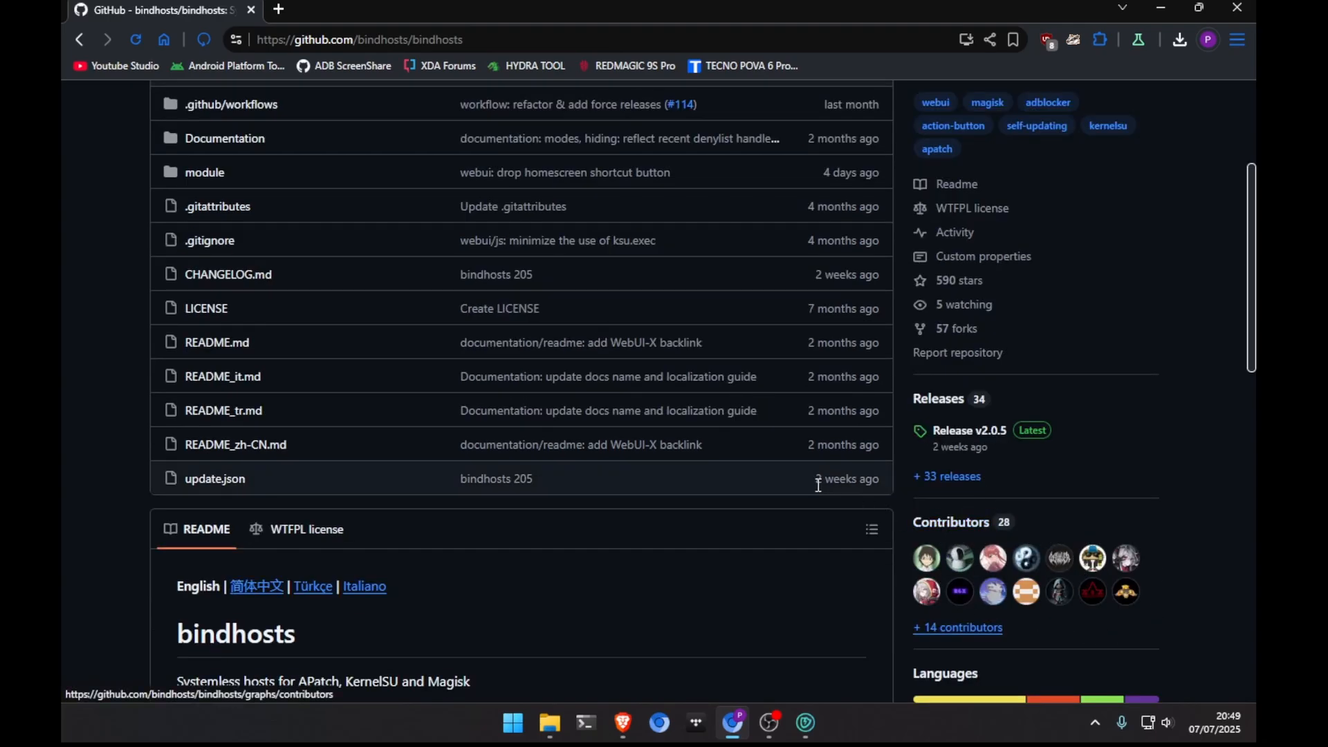
{"action": "scroll", "scroll_direction": "down", "scroll_amount": 3}
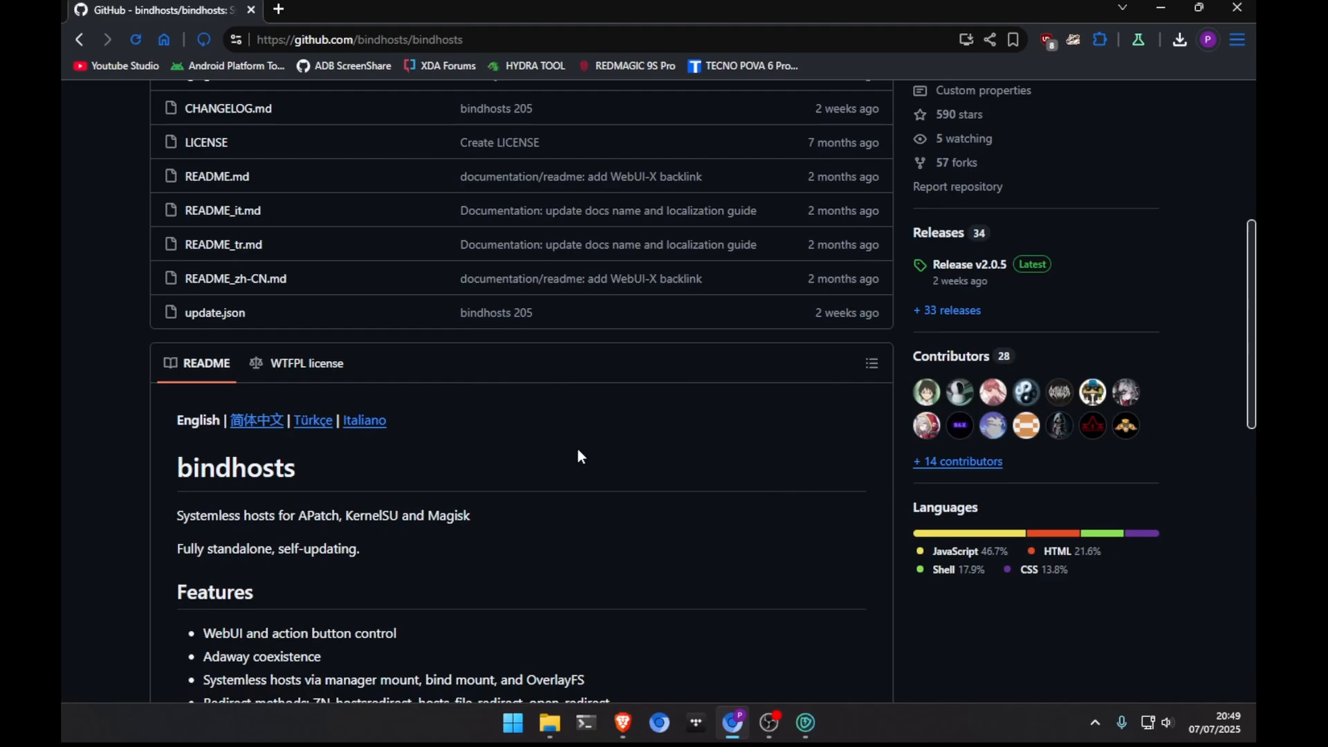
{"action": "scroll", "scroll_direction": "down", "scroll_amount": 3}
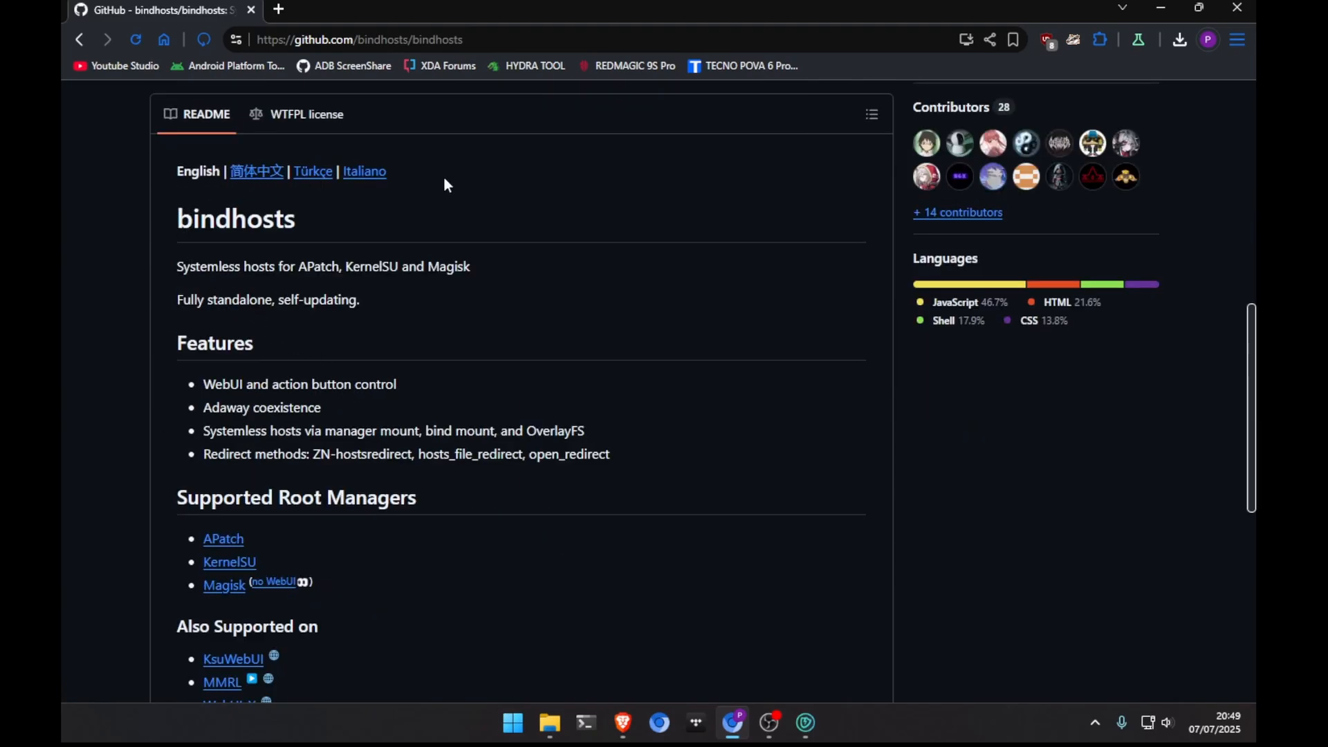
{"action": "mouse_move", "coordinate": [181, 266]}
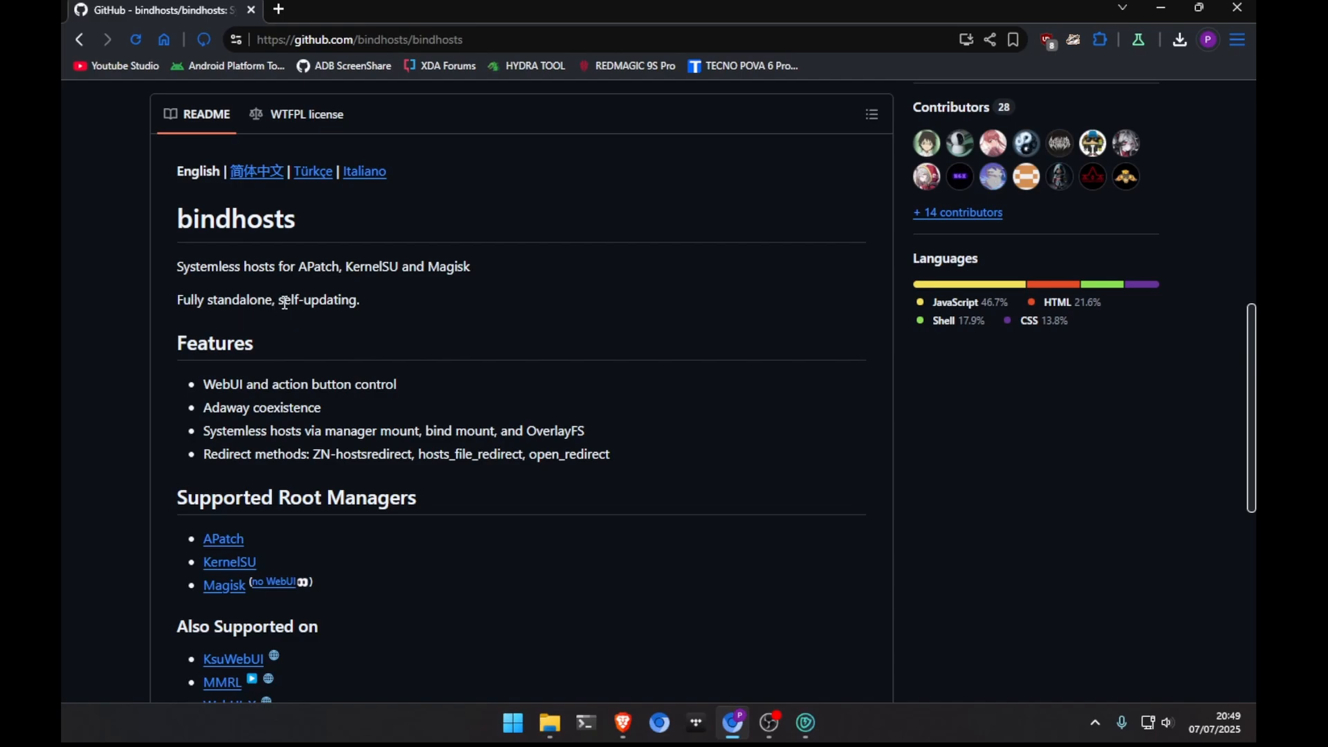
{"action": "mouse_move", "coordinate": [294, 359]}
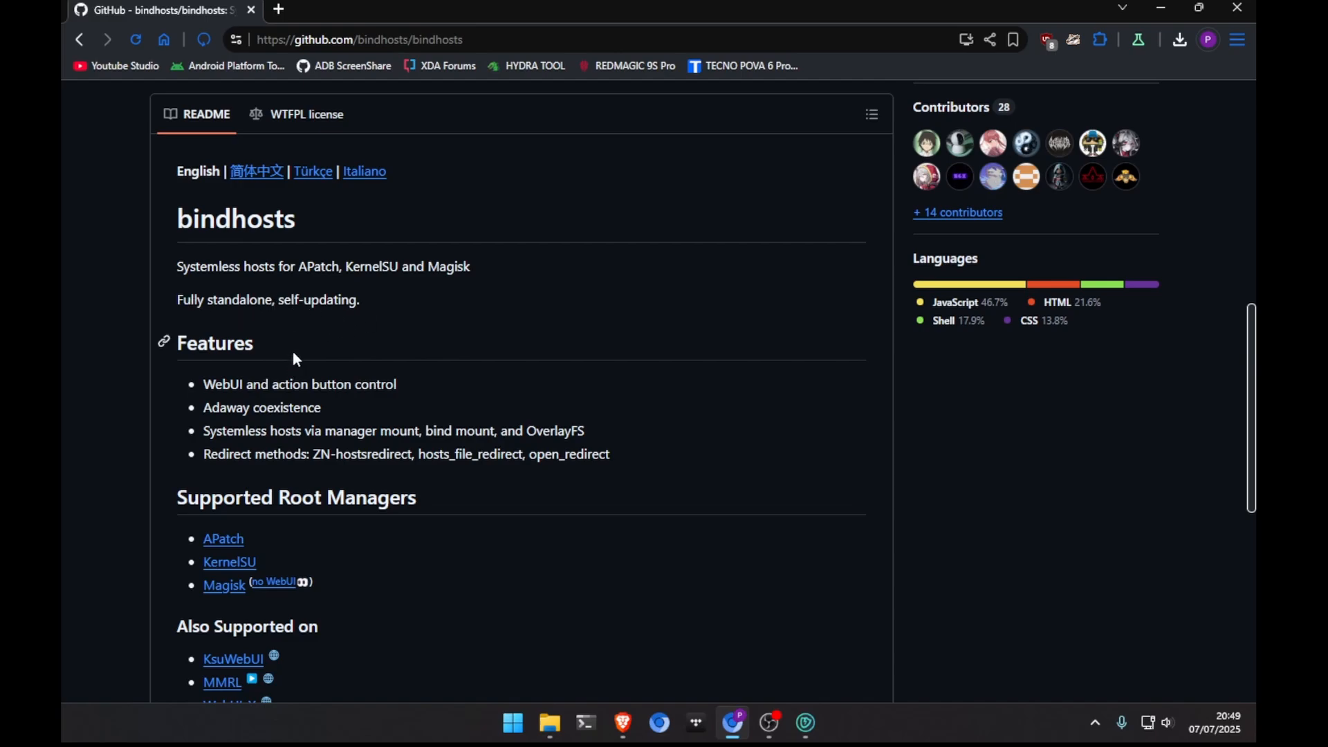
{"action": "mouse_move", "coordinate": [196, 392]}
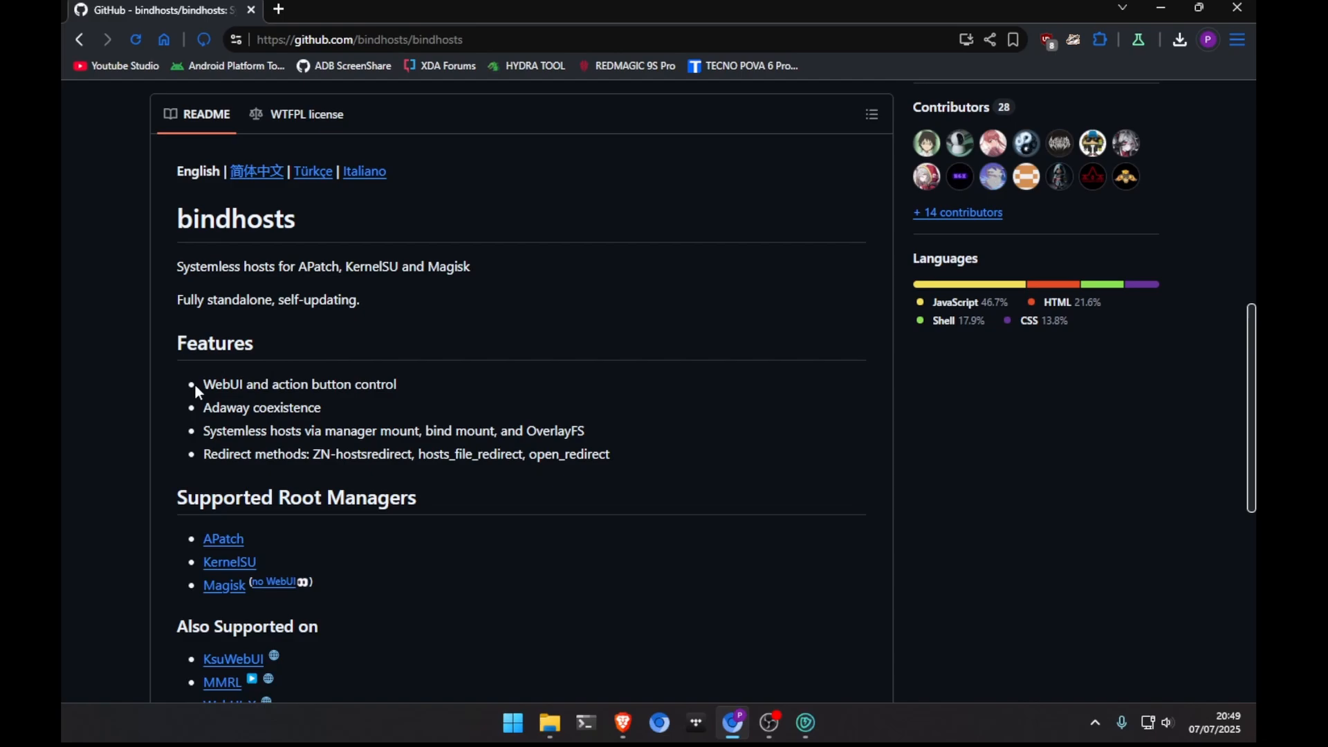
{"action": "double_click", "coordinate": [223, 383]}
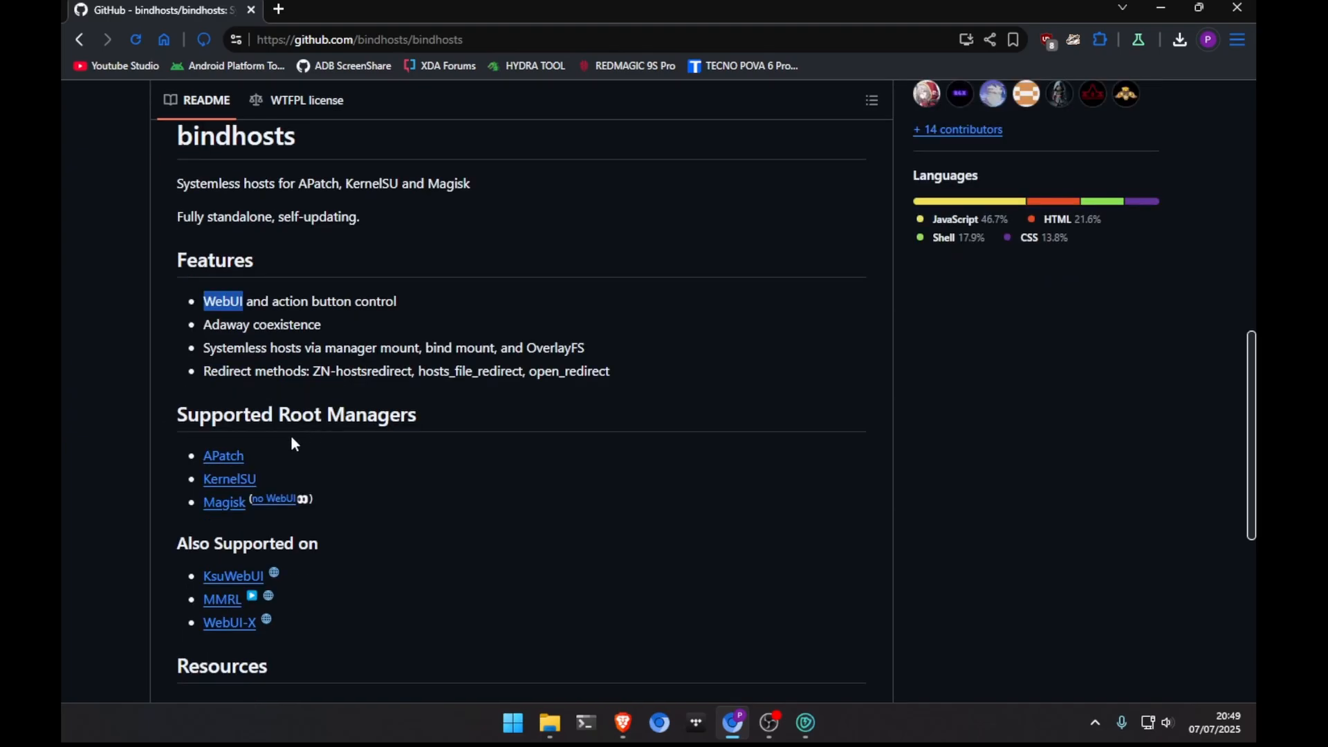
{"action": "mouse_move", "coordinate": [272, 499]}
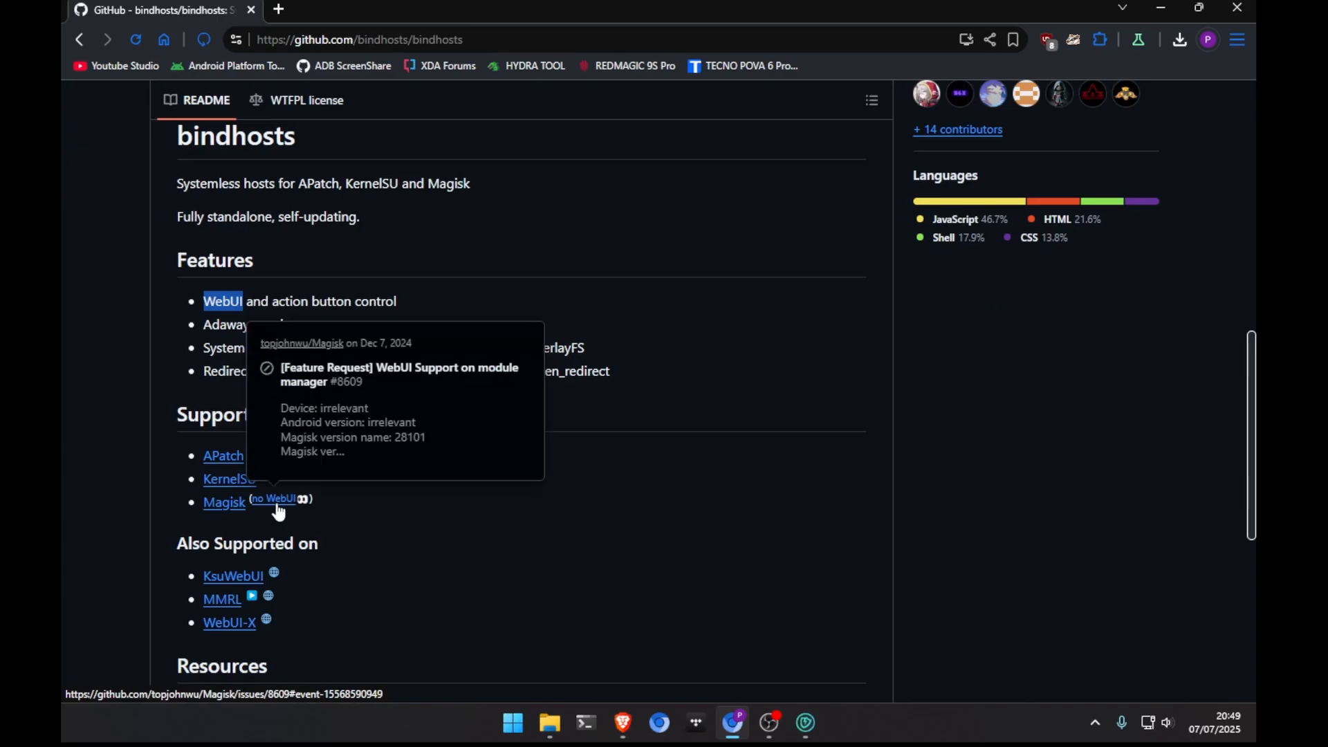
Scroll the Releases page to v2.0.5's Assets section with bindhosts.zip.
{"action": "scroll", "scroll_direction": "down", "scroll_amount": 3}
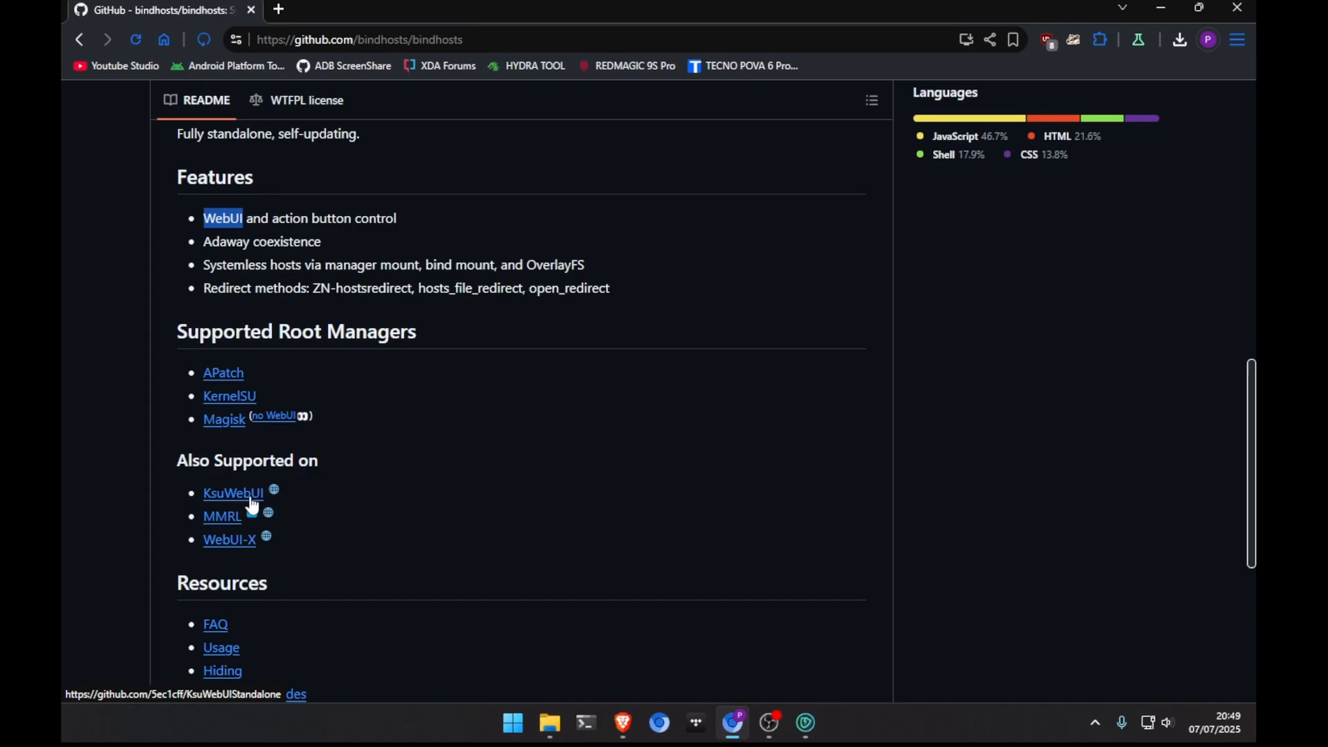
{"action": "mouse_move", "coordinate": [222, 516]}
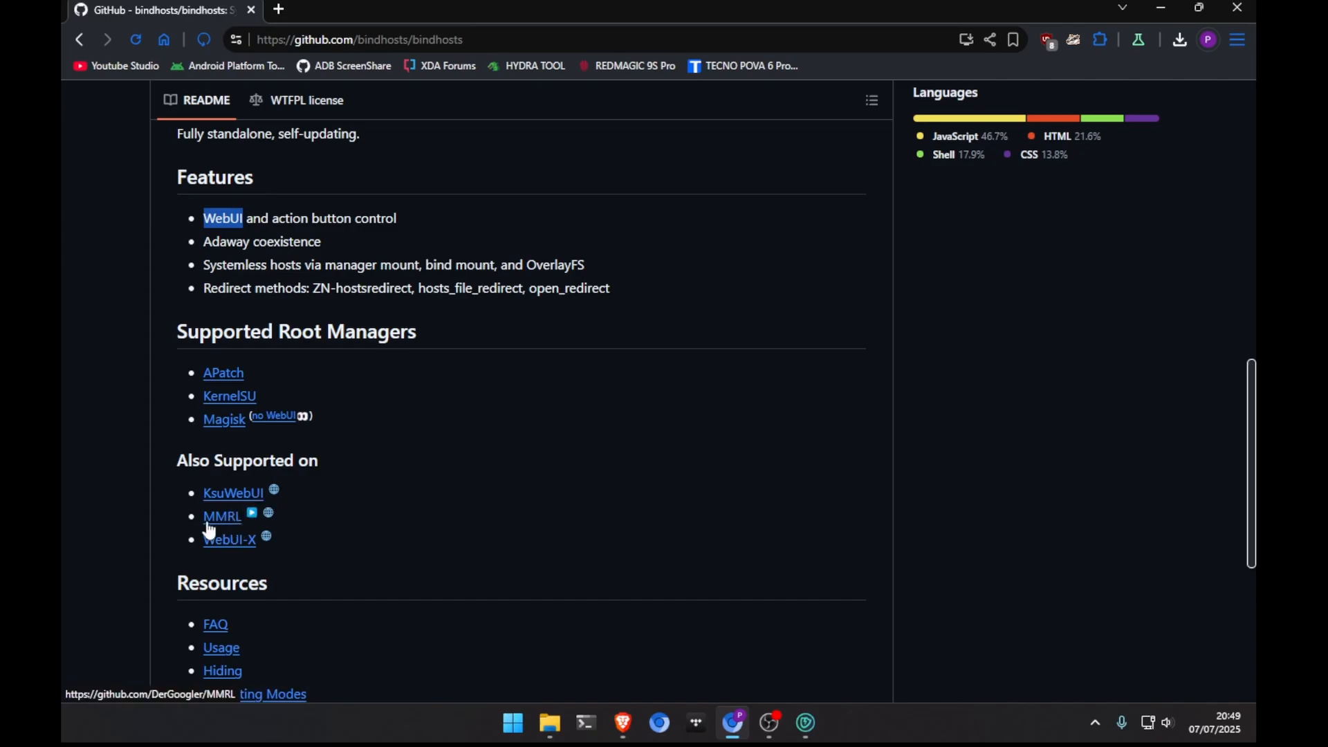
{"action": "mouse_move", "coordinate": [229, 539]}
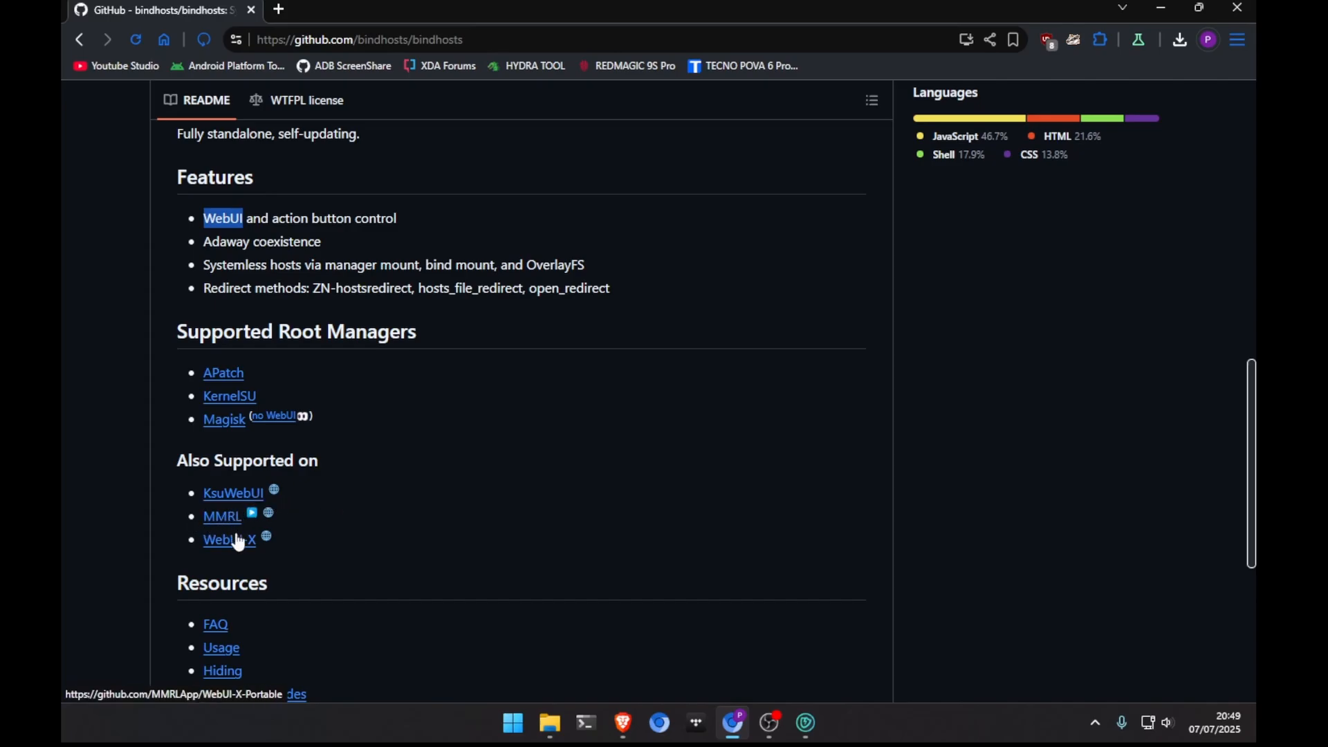
{"action": "scroll", "scroll_direction": "down", "scroll_amount": 3}
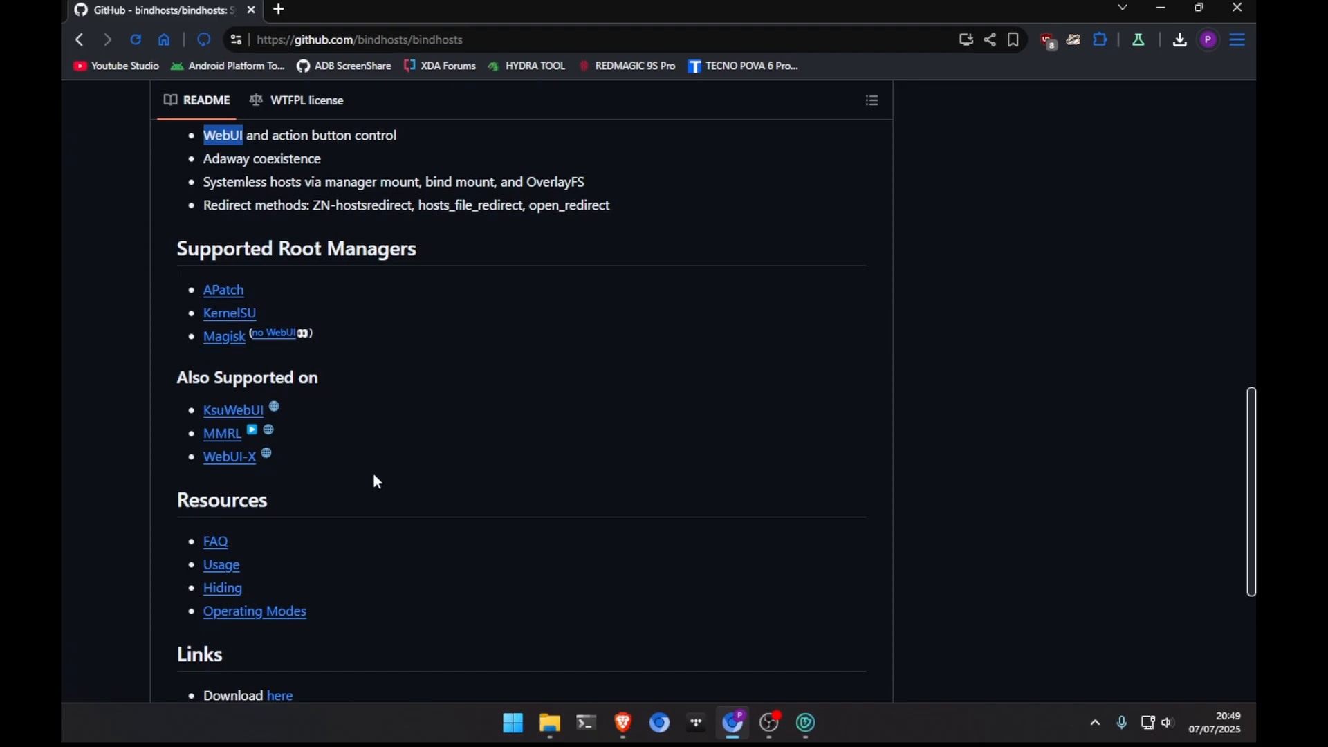
{"action": "scroll", "scroll_direction": "down", "scroll_amount": 3}
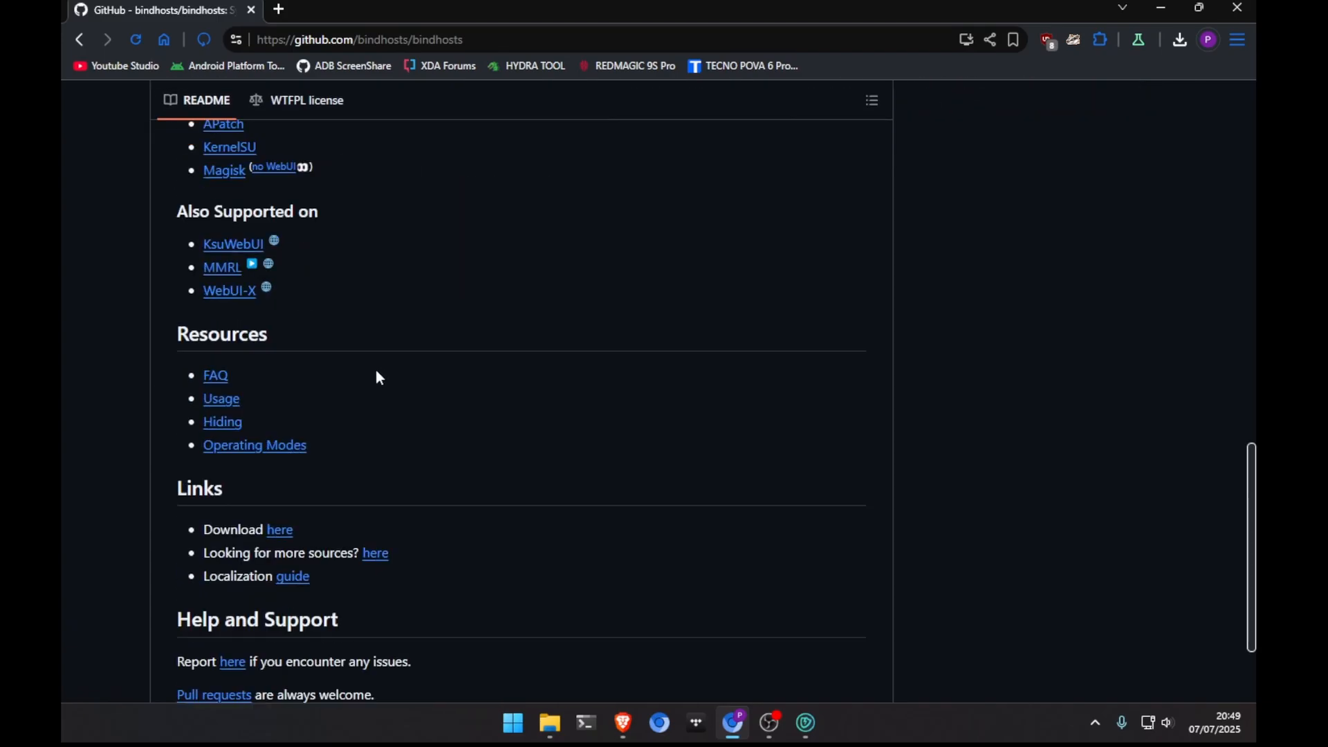
{"action": "mouse_move", "coordinate": [278, 534]}
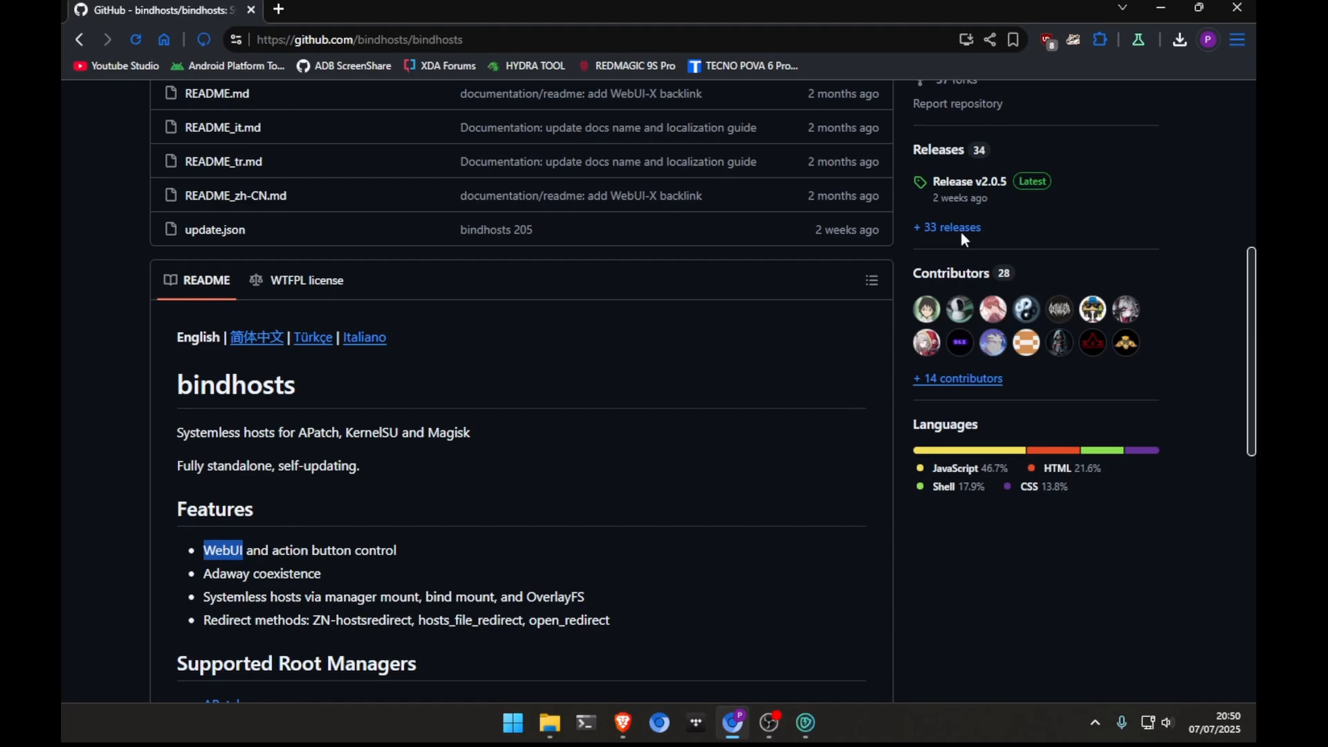
{"action": "scroll", "scroll_direction": "down", "scroll_amount": 3}
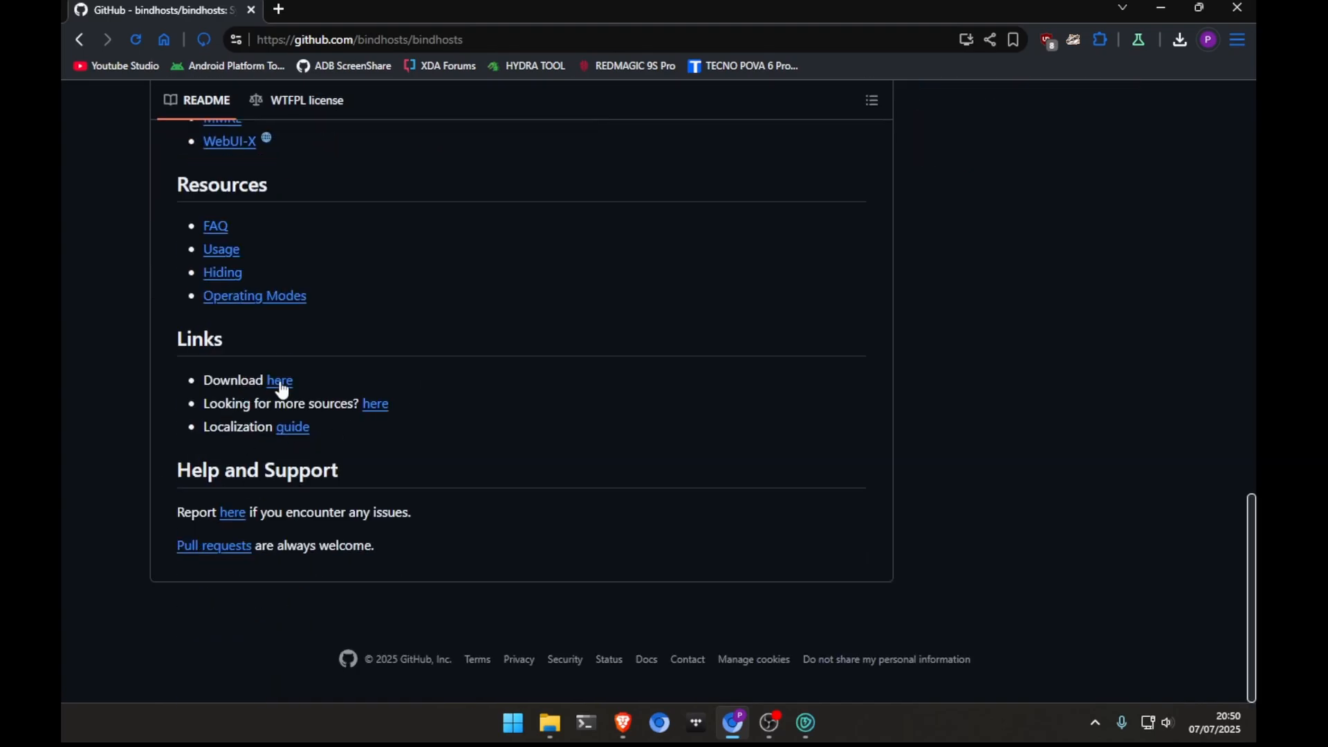
{"action": "left_click", "coordinate": [278, 379]}
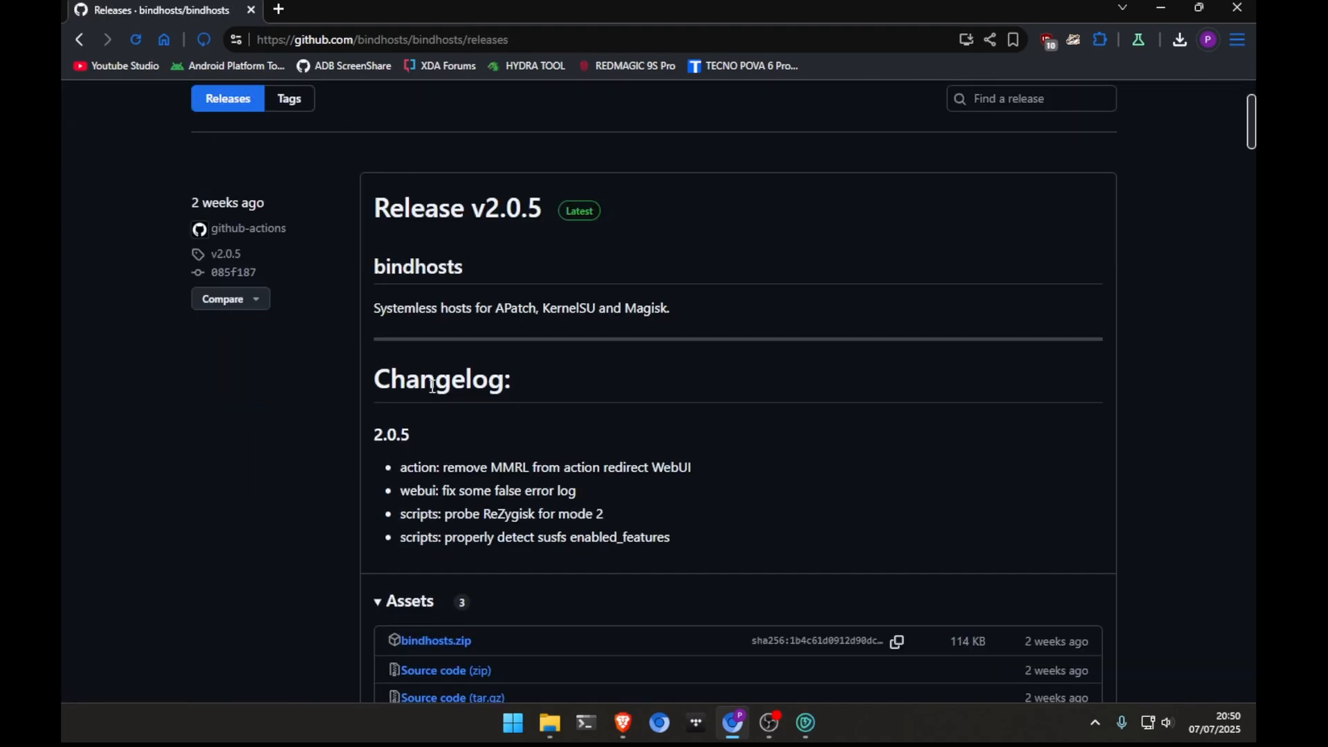
{"action": "scroll", "scroll_direction": "down", "scroll_amount": 3}
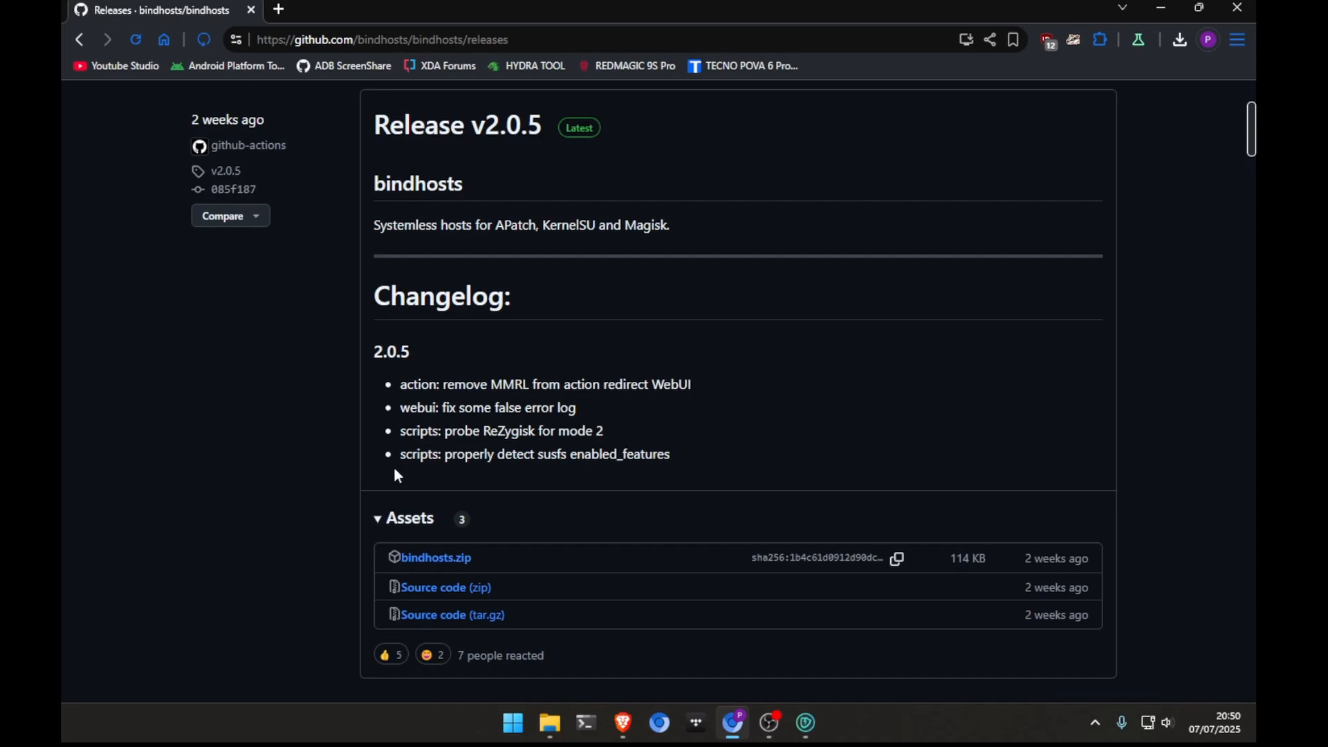
{"action": "mouse_move", "coordinate": [526, 217]}
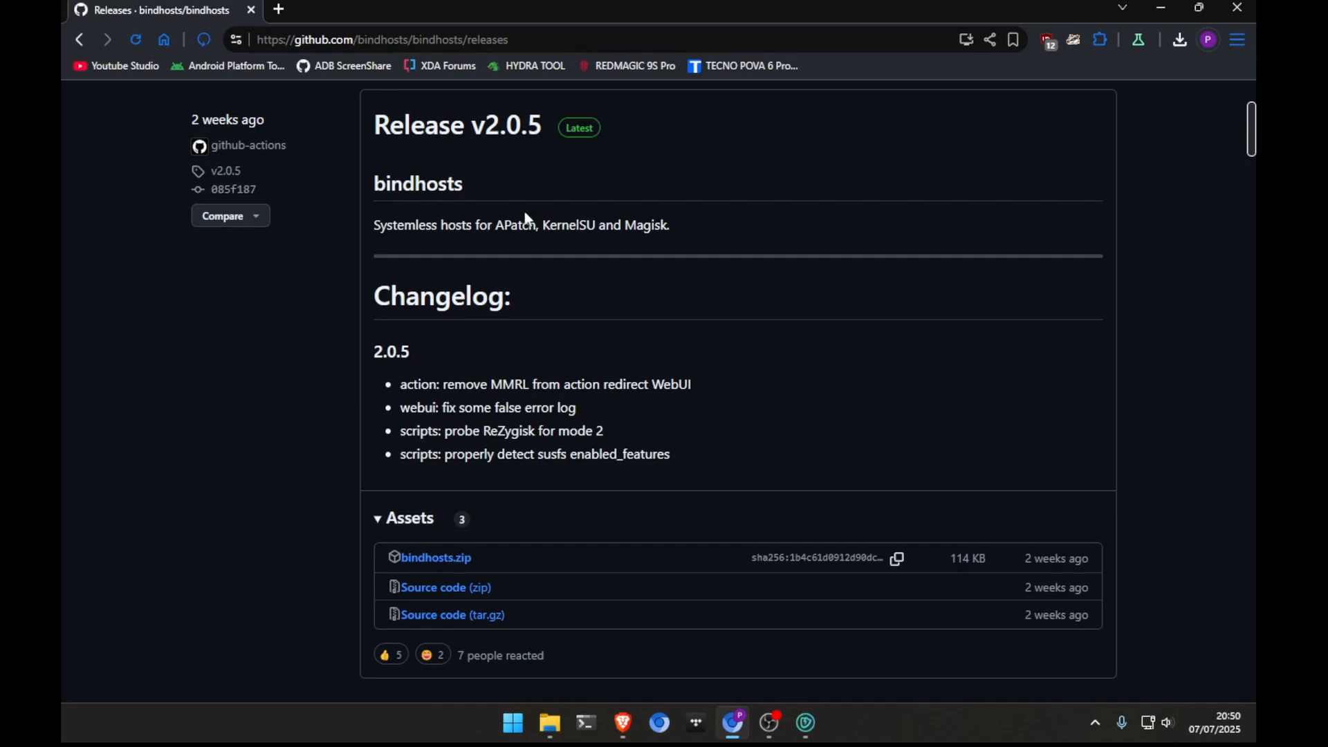
{"action": "mouse_move", "coordinate": [383, 131]}
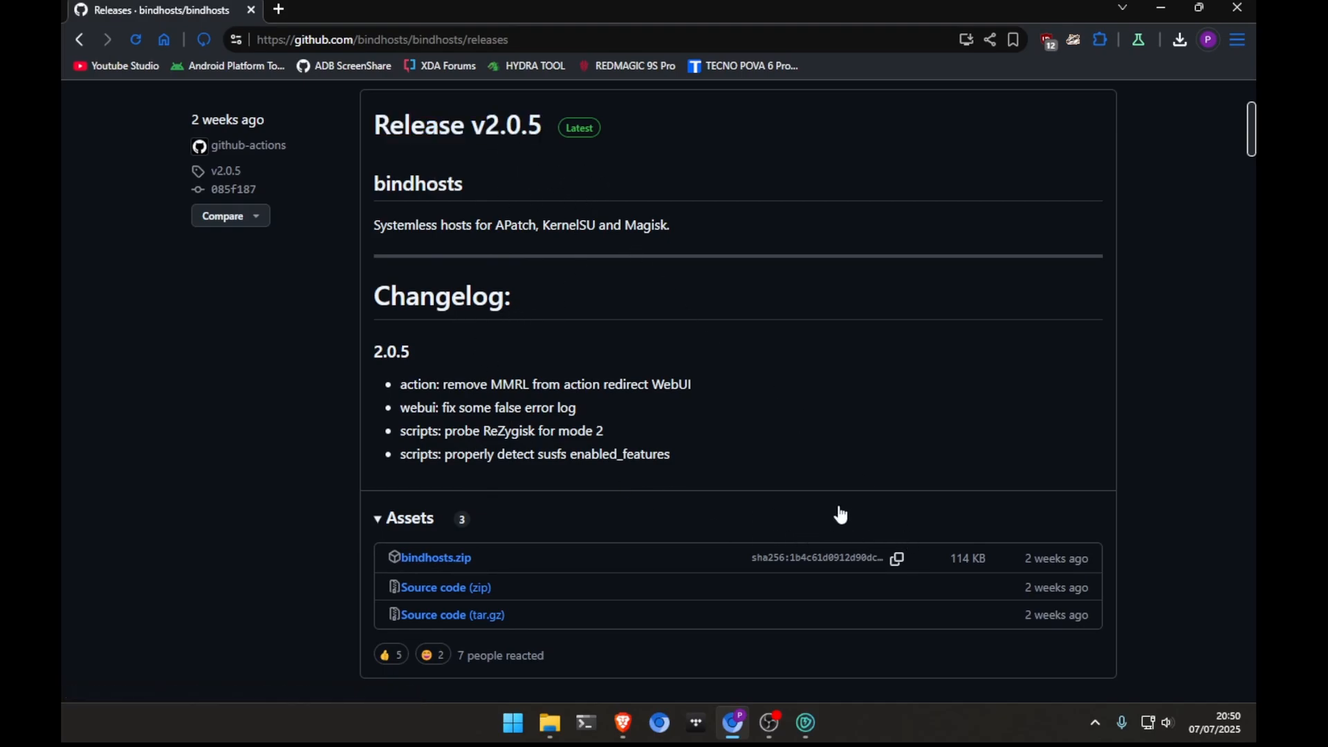
{"action": "mouse_move", "coordinate": [624, 530]}
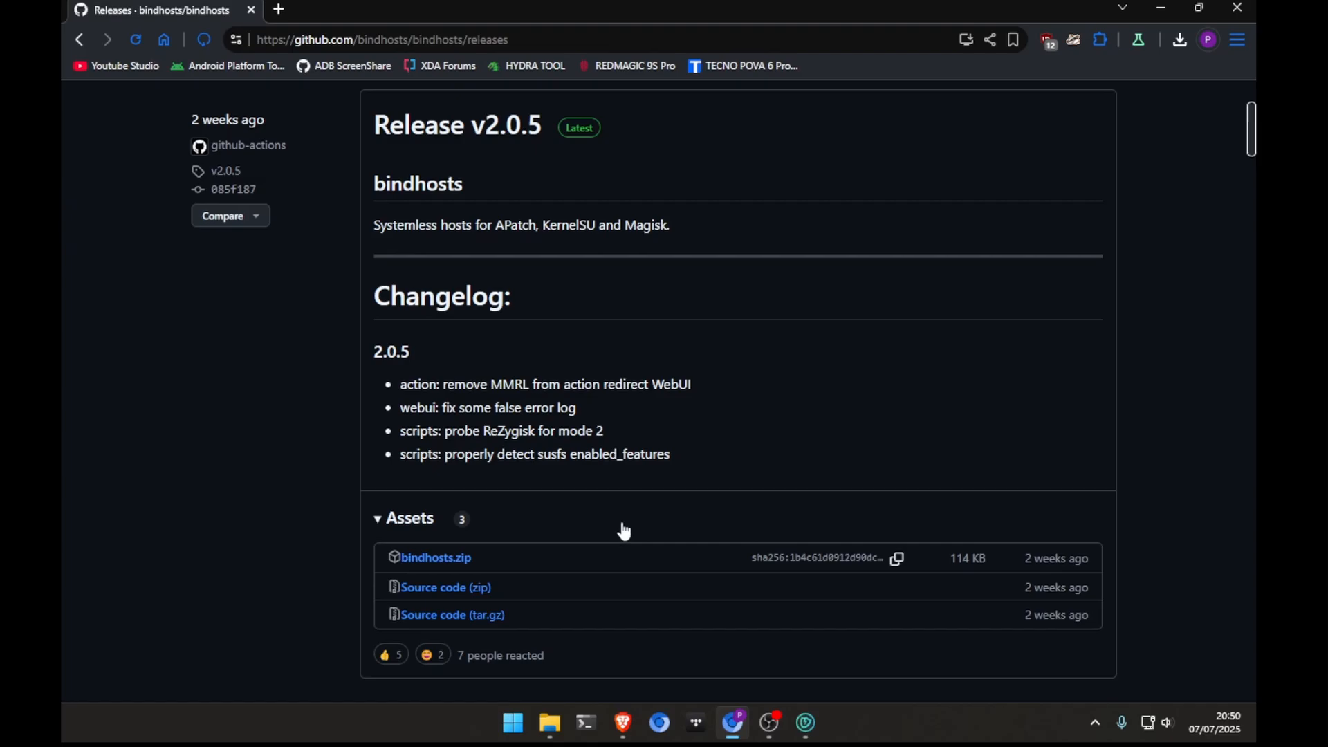
{"action": "mouse_move", "coordinate": [551, 522]}
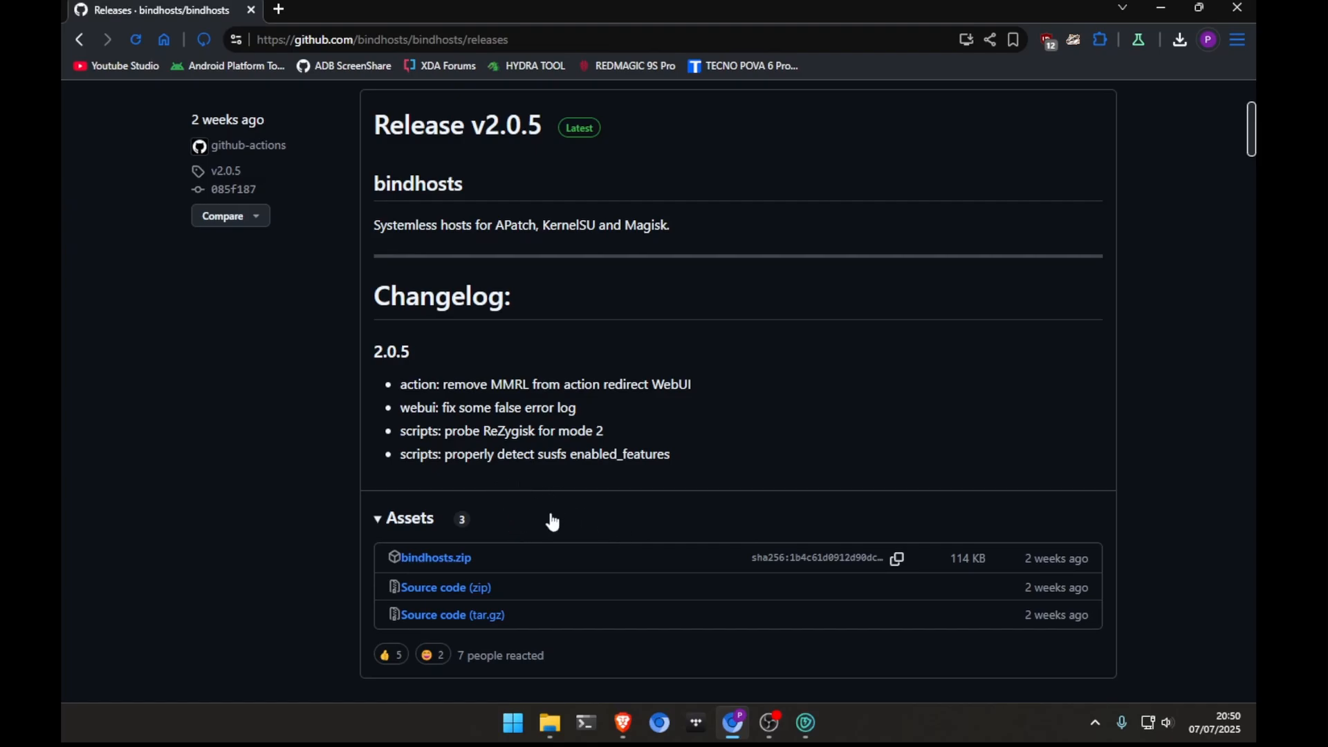
{"action": "mouse_move", "coordinate": [439, 537]}
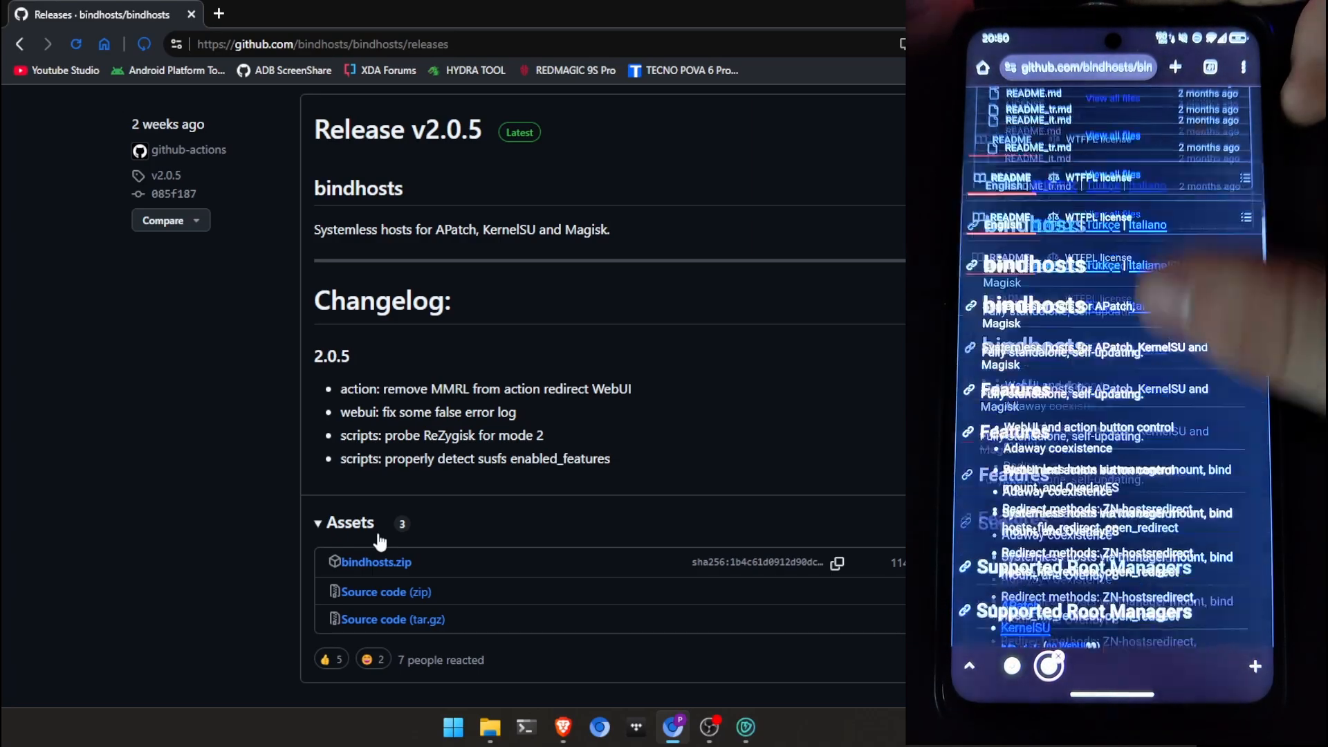
Scroll the Chrome page before switching to KernelSU Next's Module tab.
{"action": "scroll", "scroll_direction": "down", "scroll_amount": 3}
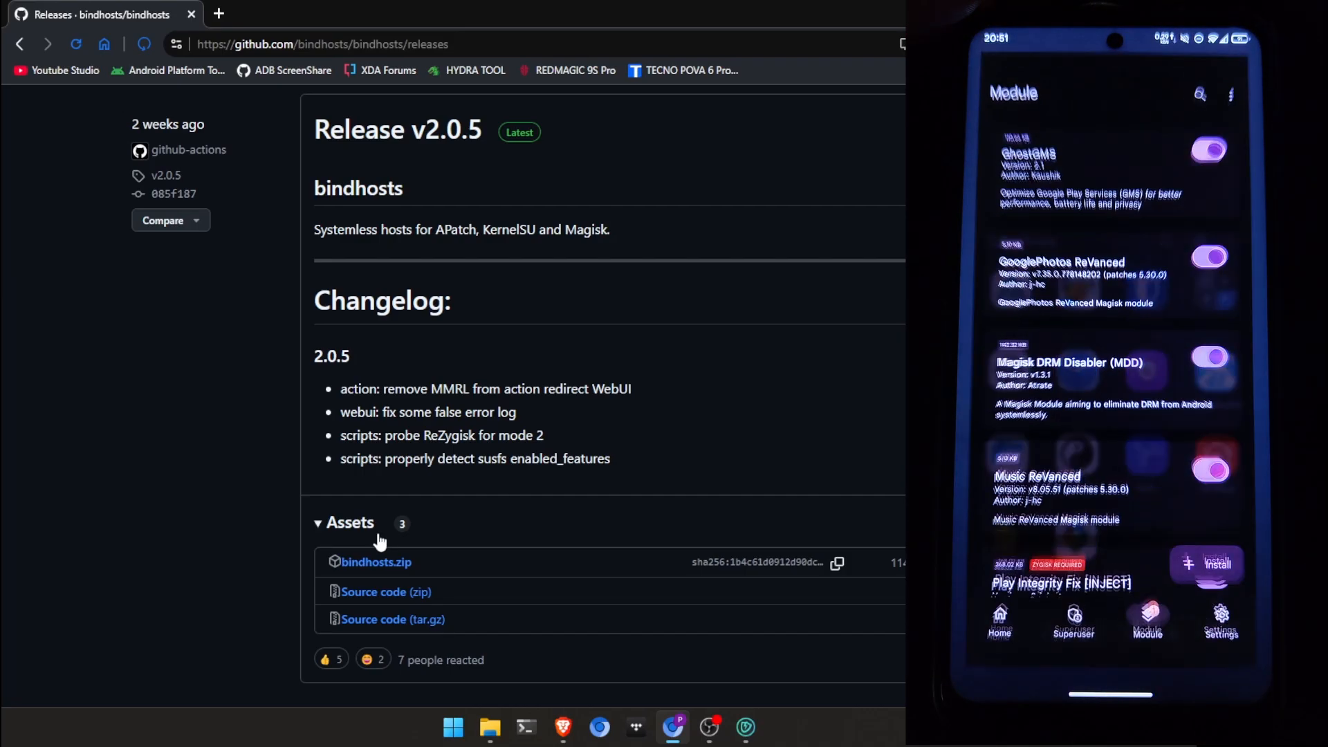
Install bindhosts.zip from Downloads via the Module tab and confirm flashing.
{"action": "scroll", "scroll_direction": "down", "scroll_amount": 3}
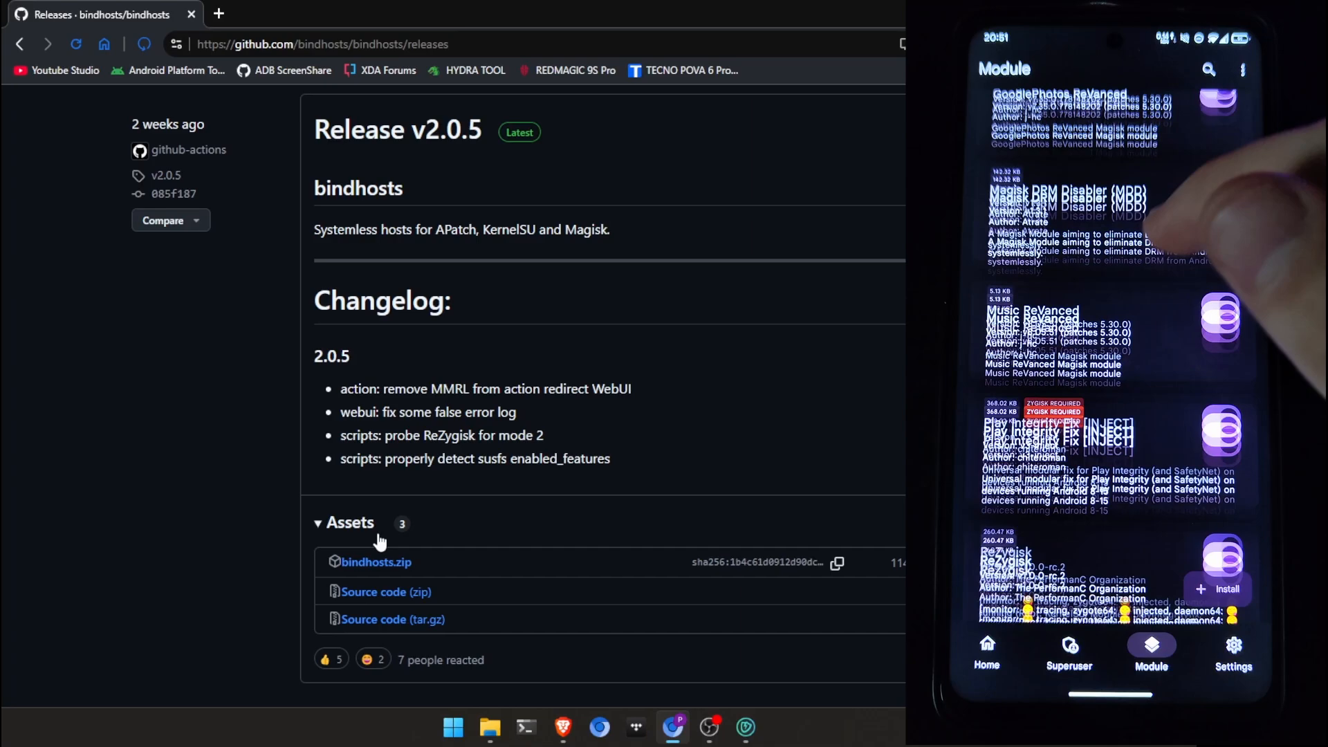
{"action": "left_click", "coordinate": [985, 651]}
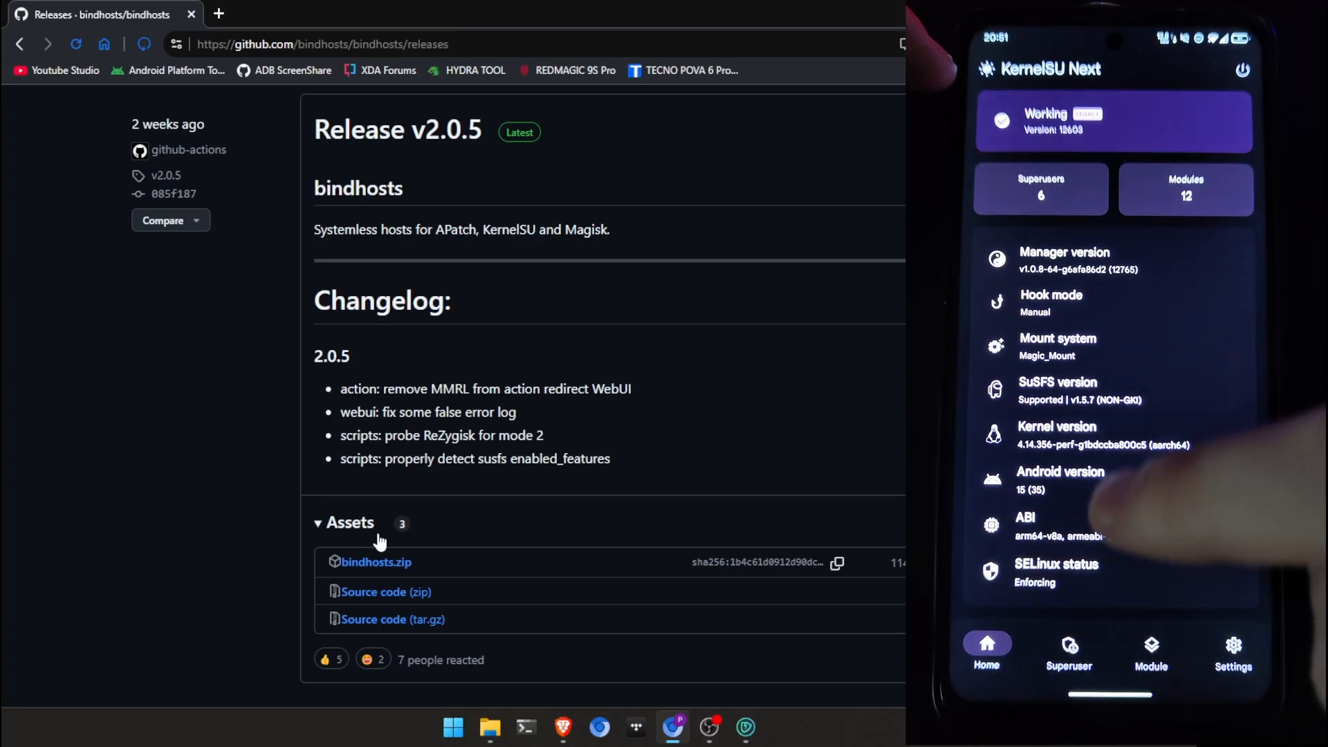
{"action": "left_click", "coordinate": [1150, 652]}
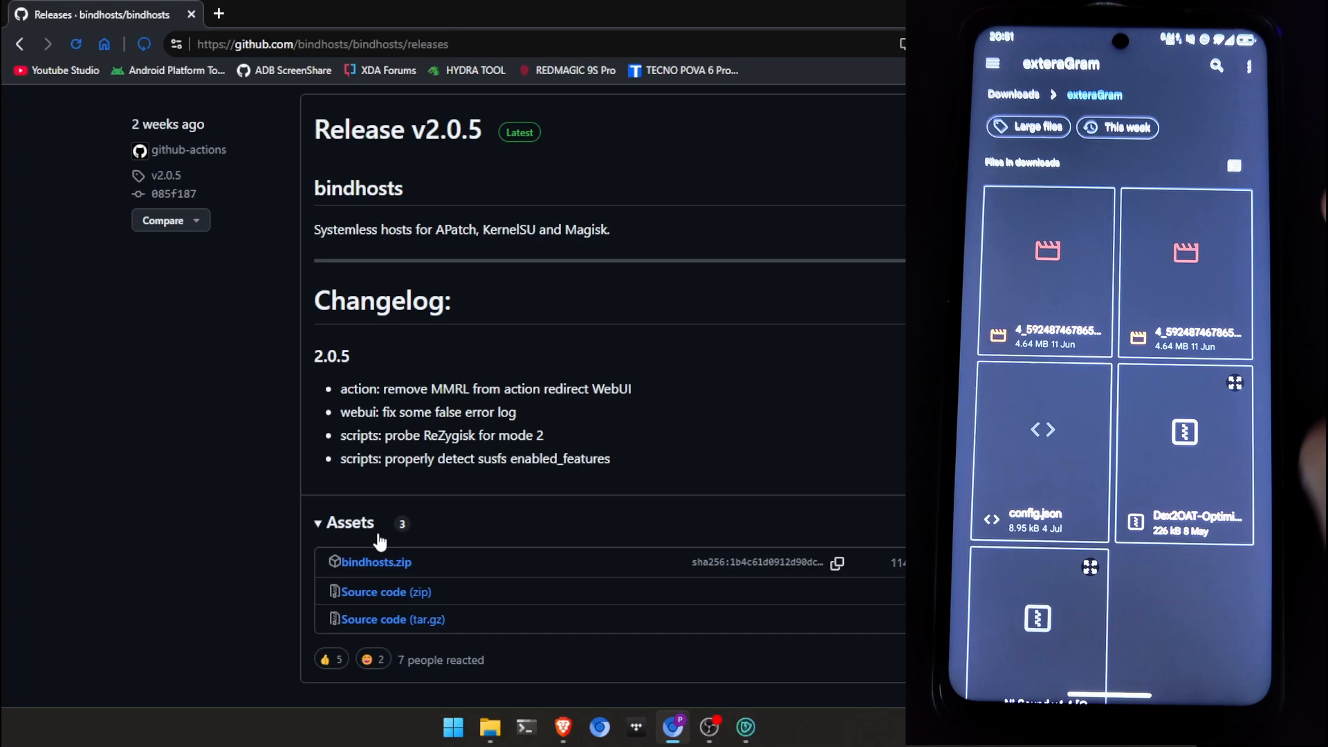
{"action": "scroll", "scroll_direction": "down", "scroll_amount": 3}
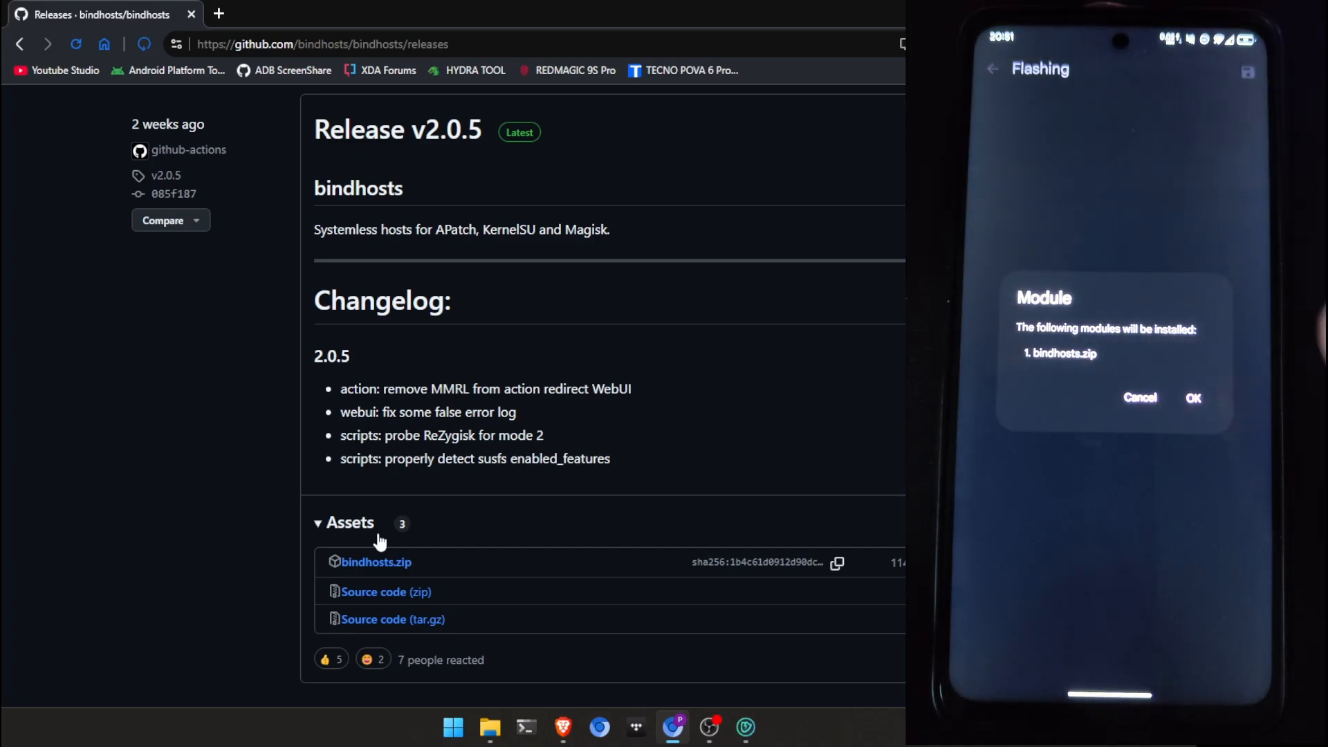
{"action": "left_click", "coordinate": [1193, 399]}
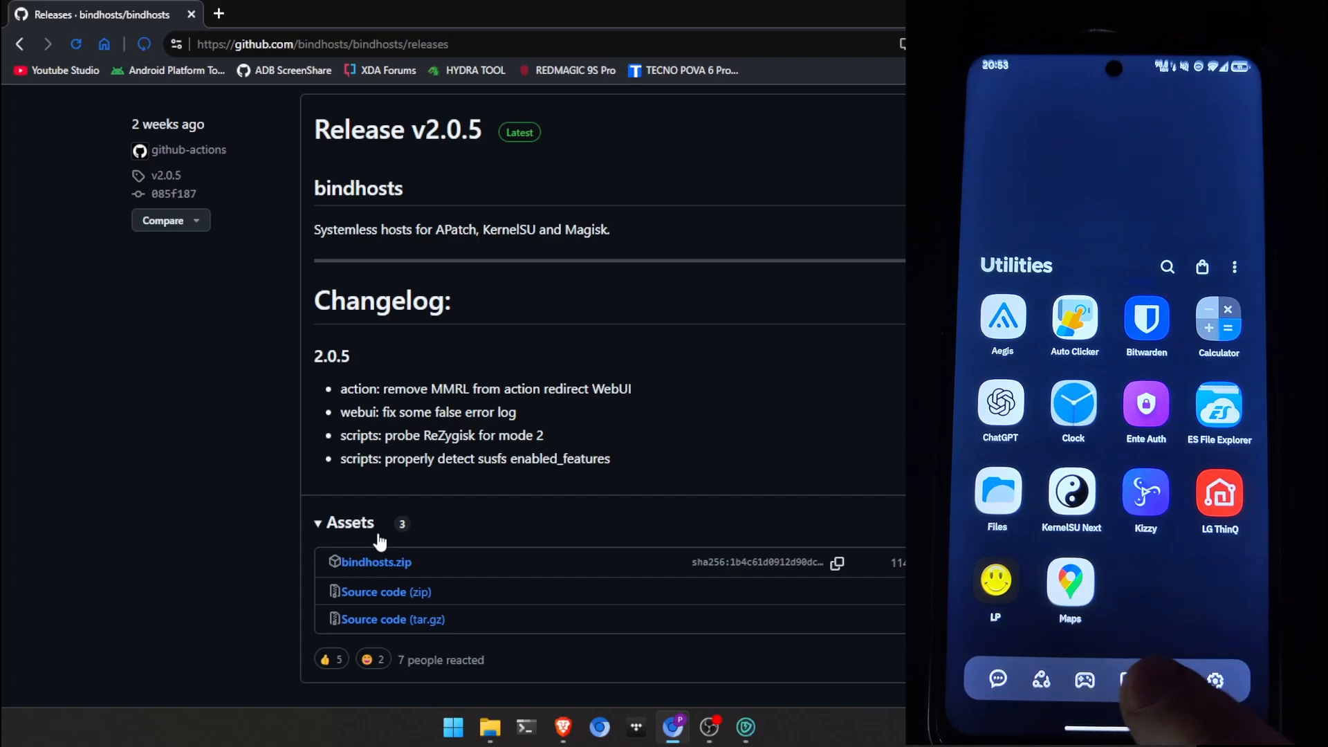
Launch the bindhosts WebUI from KernelSU Next and scroll through its operating modes guide.
{"action": "left_click", "coordinate": [1071, 493]}
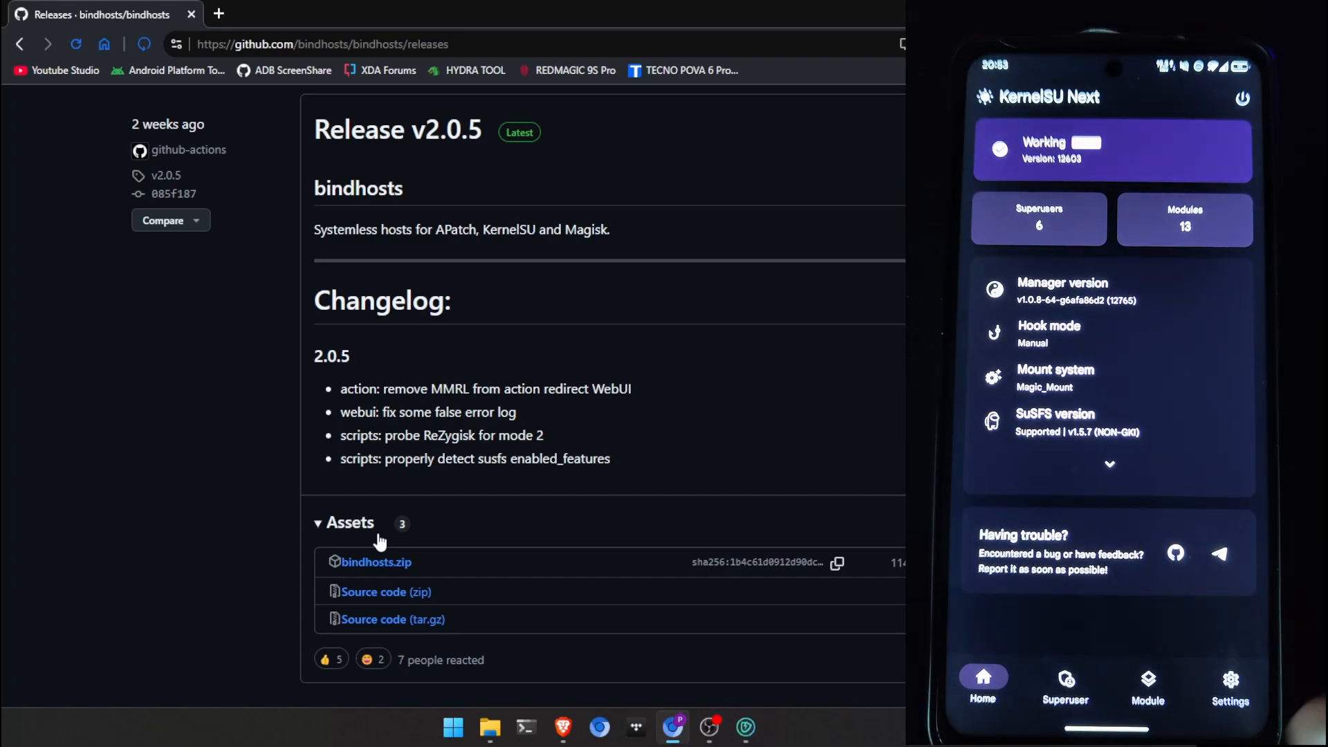
{"action": "left_click", "coordinate": [1147, 683]}
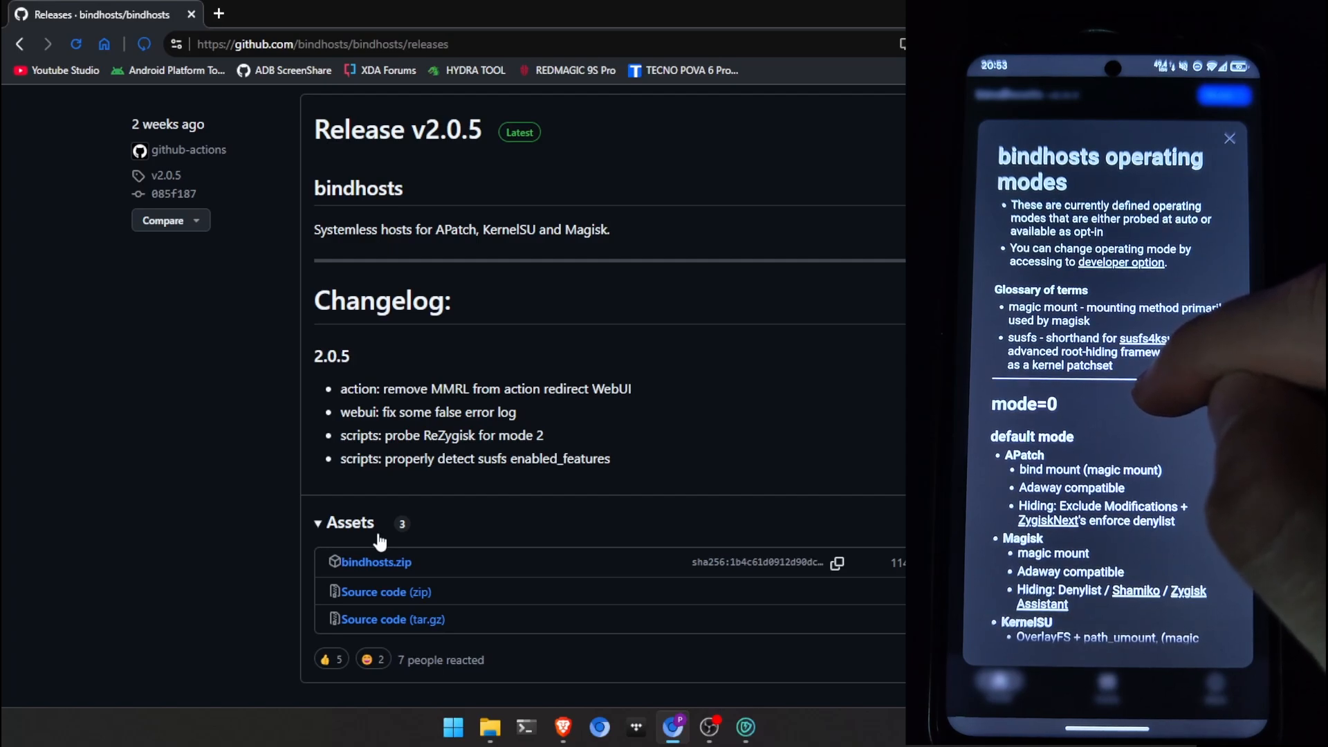
{"action": "scroll", "scroll_direction": "down", "scroll_amount": 3}
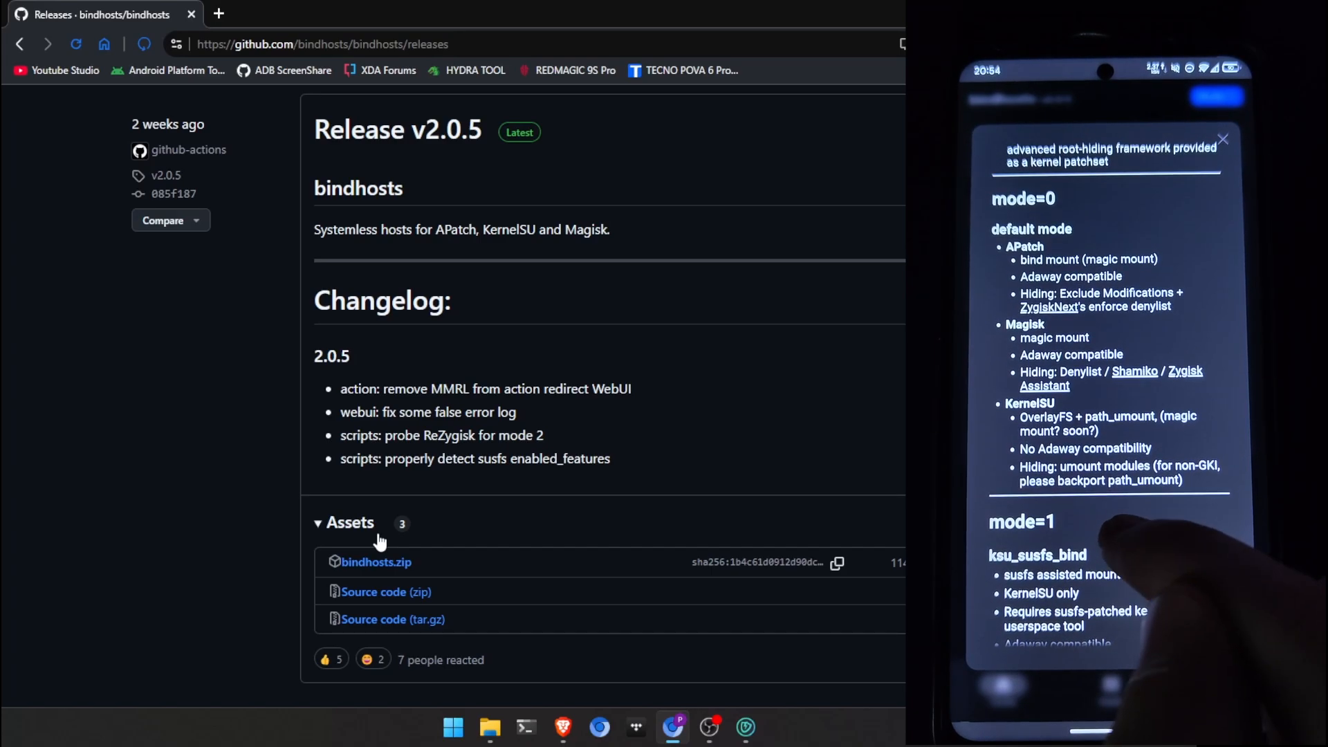
{"action": "scroll", "scroll_direction": "down", "scroll_amount": 3}
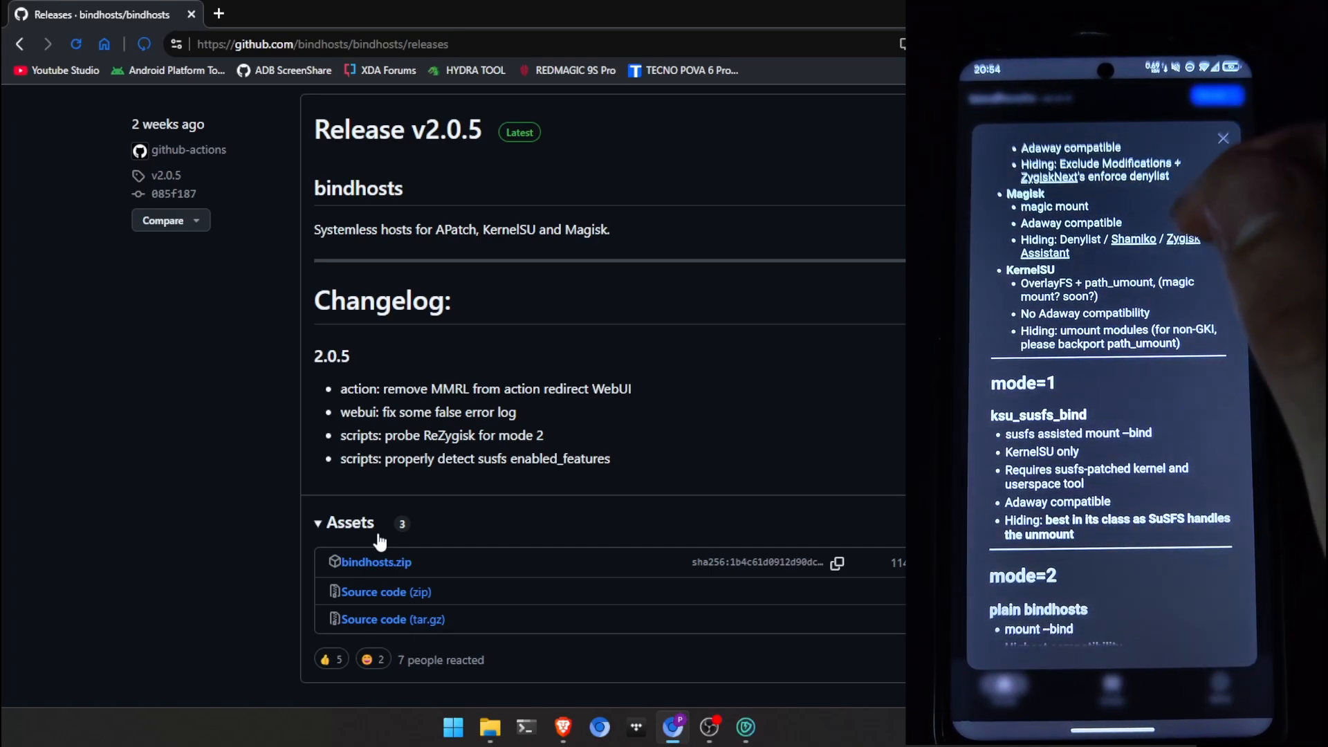
{"action": "scroll", "scroll_direction": "down", "scroll_amount": 3}
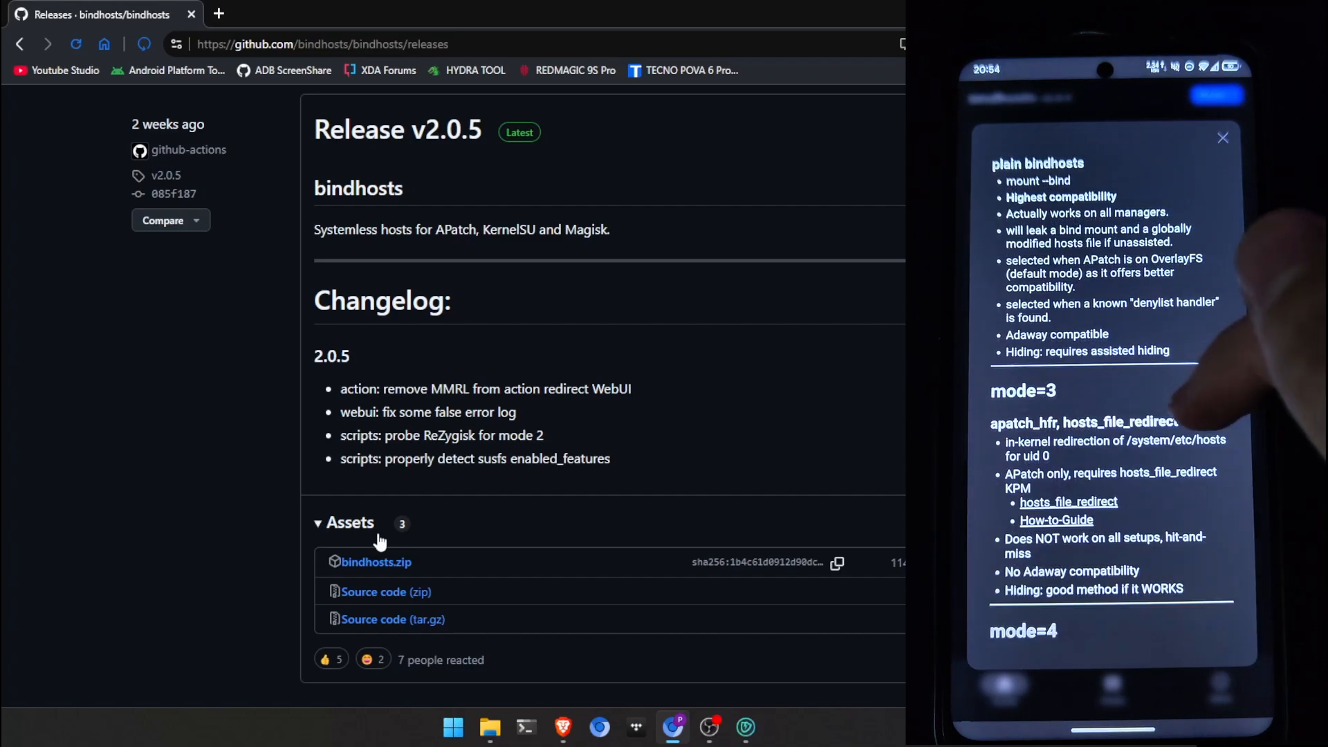
{"action": "scroll", "scroll_direction": "down", "scroll_amount": 3}
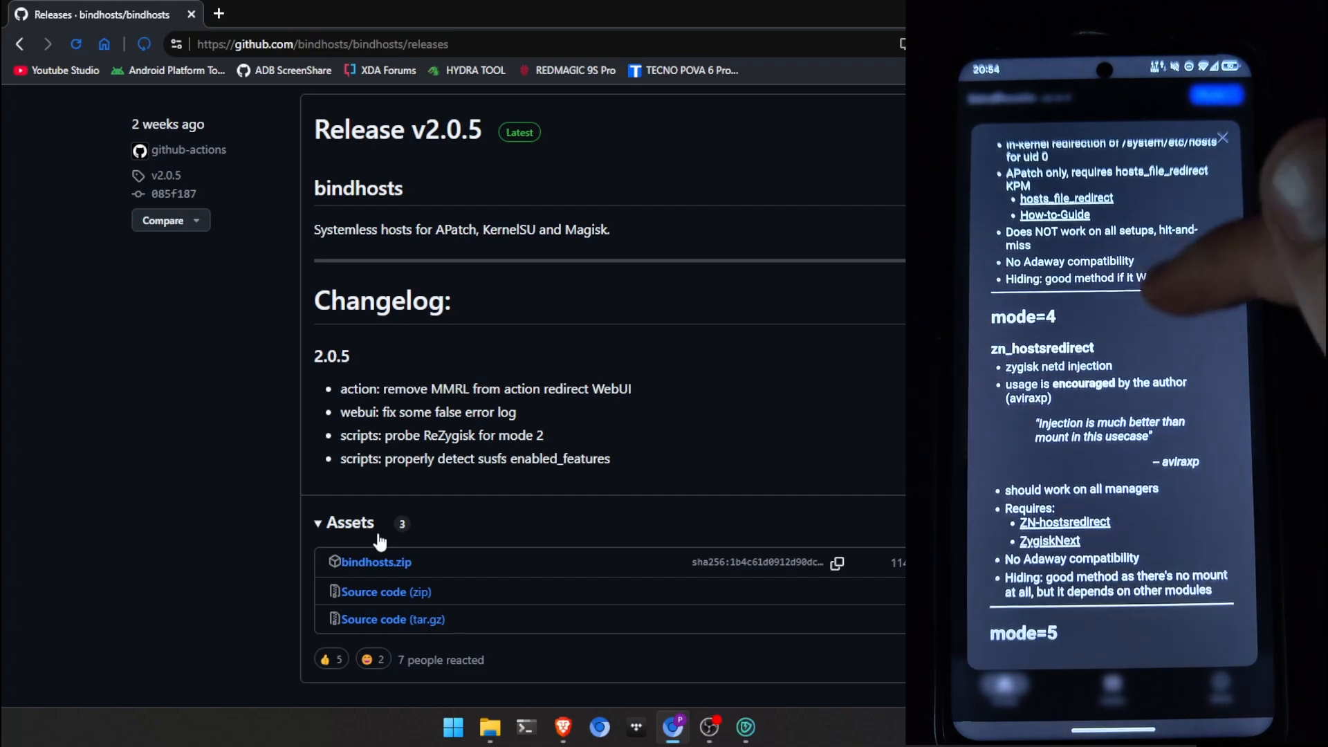
{"action": "scroll", "scroll_direction": "down", "scroll_amount": 3}
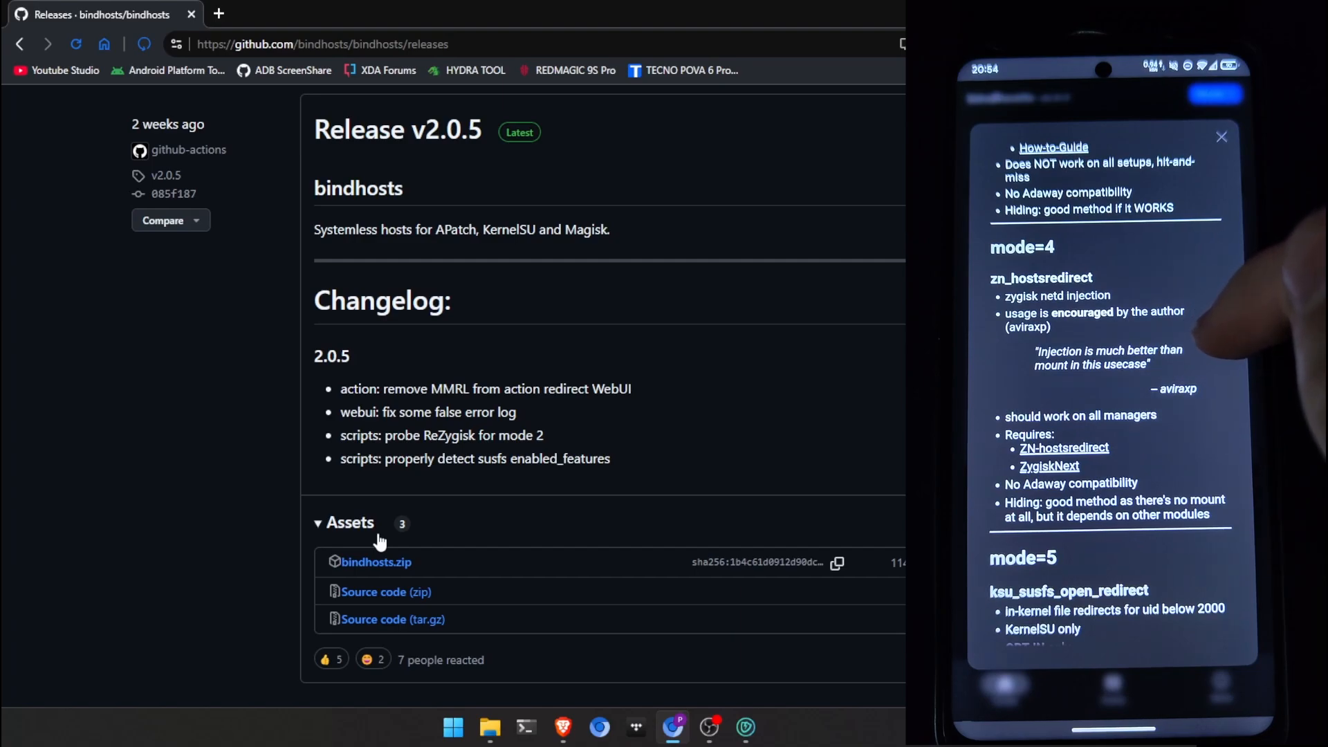
{"action": "scroll", "scroll_direction": "down", "scroll_amount": 3}
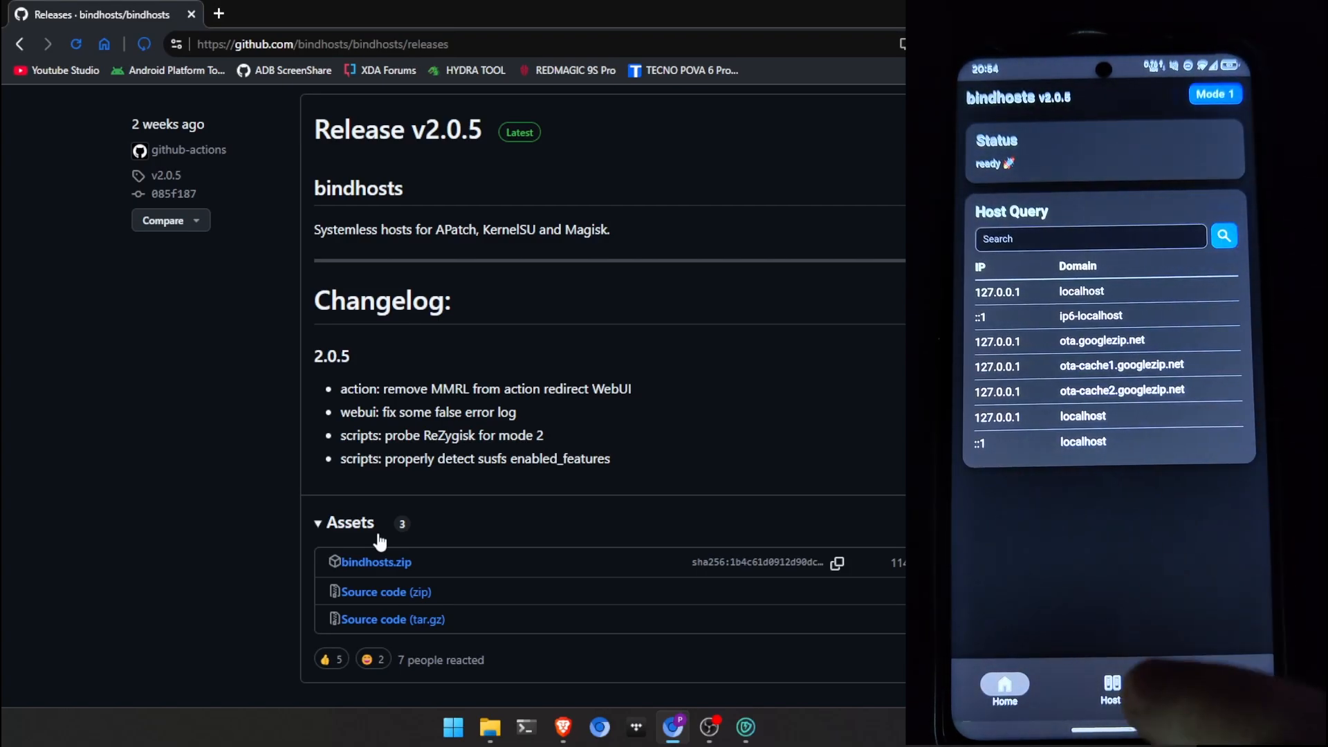
Review the Hosts tab's sources, whitelist, blacklist and custom rules, then switch to Chrome.
{"action": "left_click", "coordinate": [1111, 687]}
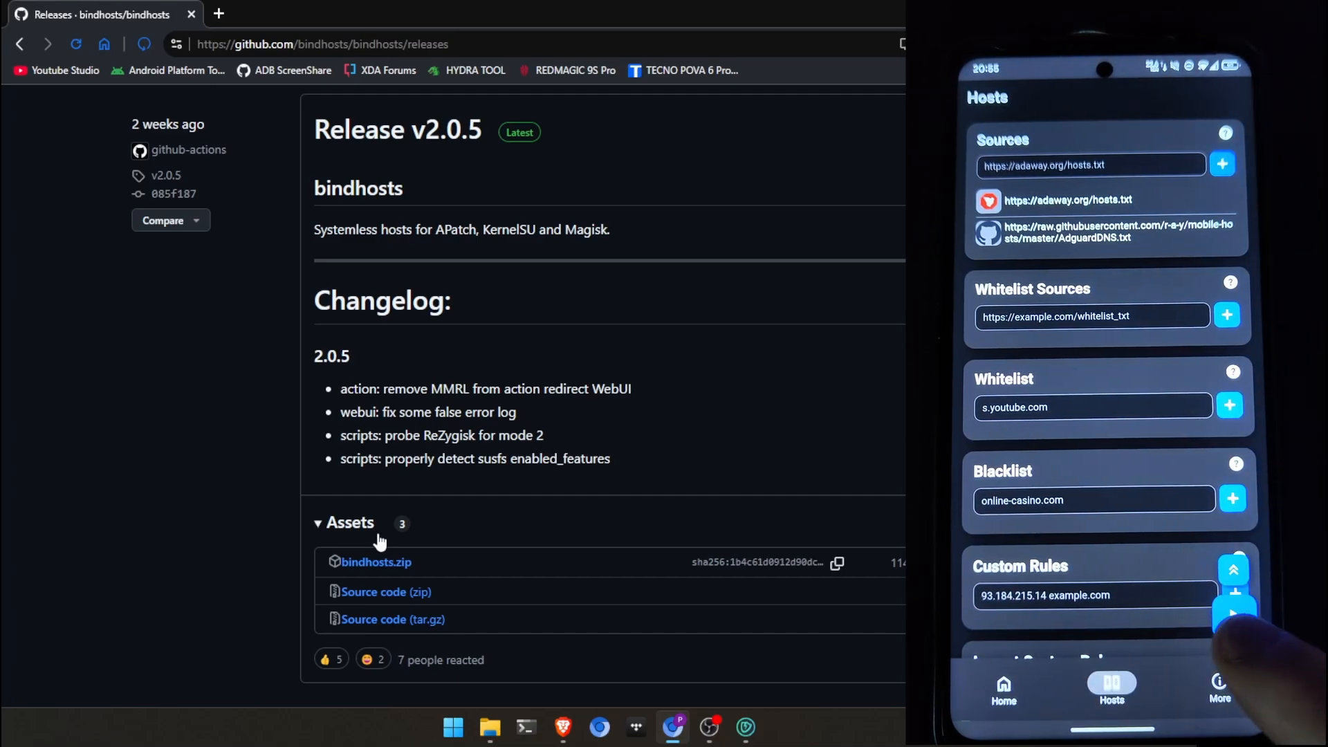
{"action": "left_click", "coordinate": [1235, 611]}
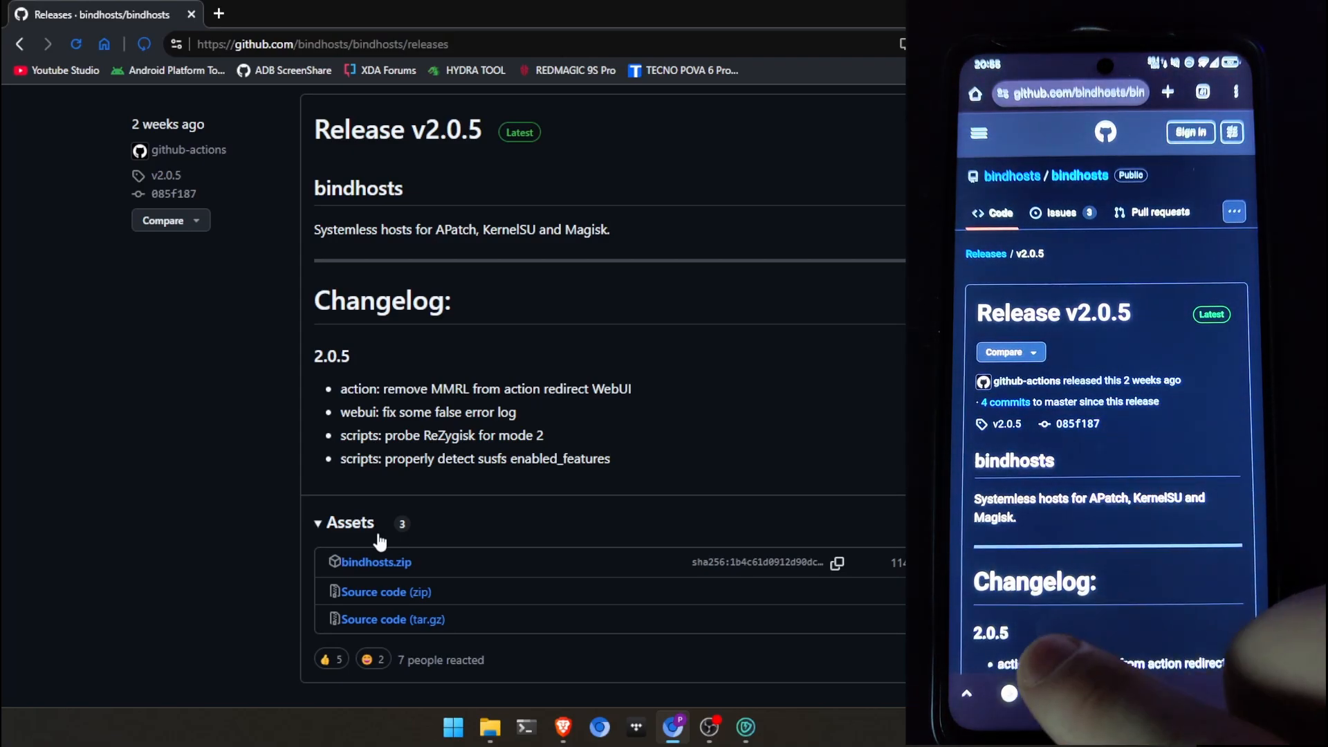
Load youtube.com from the address bar and scroll its home feed of videos.
{"action": "left_click", "coordinate": [1070, 93]}
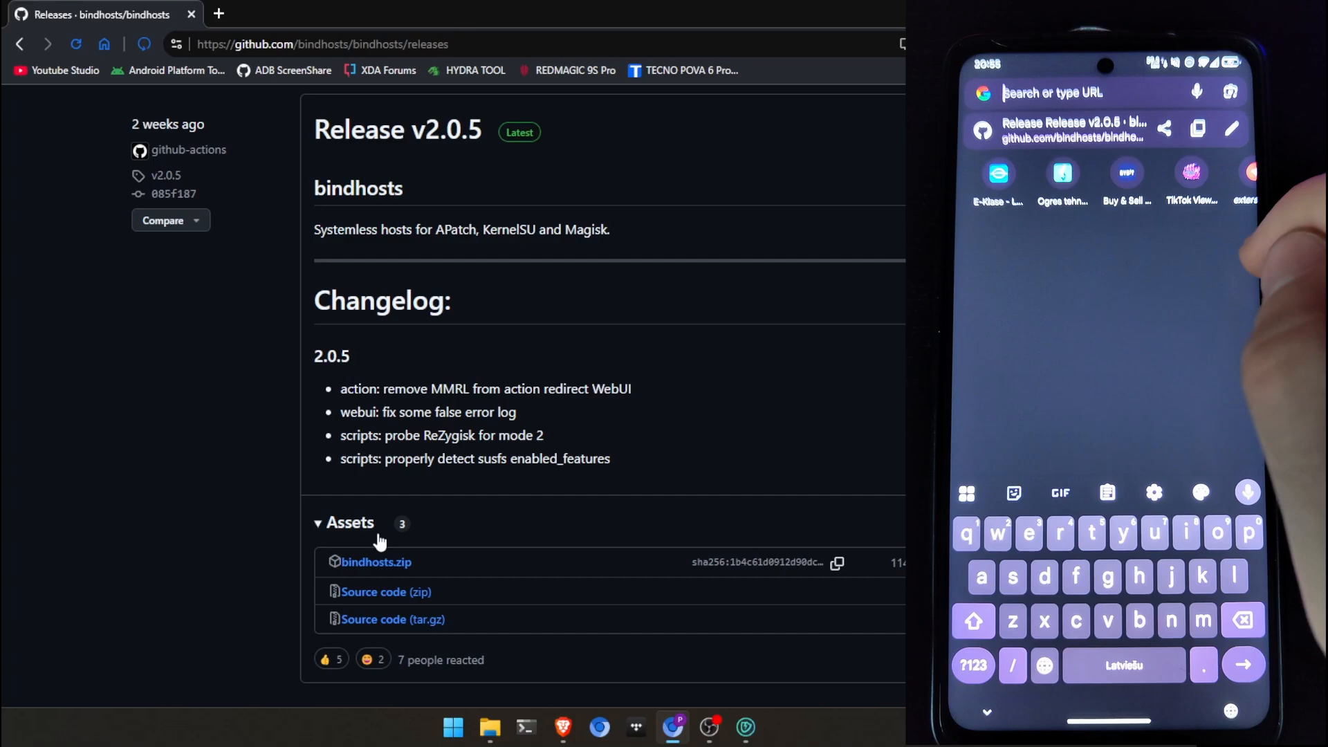
{"action": "type", "text": "youtube.com"}
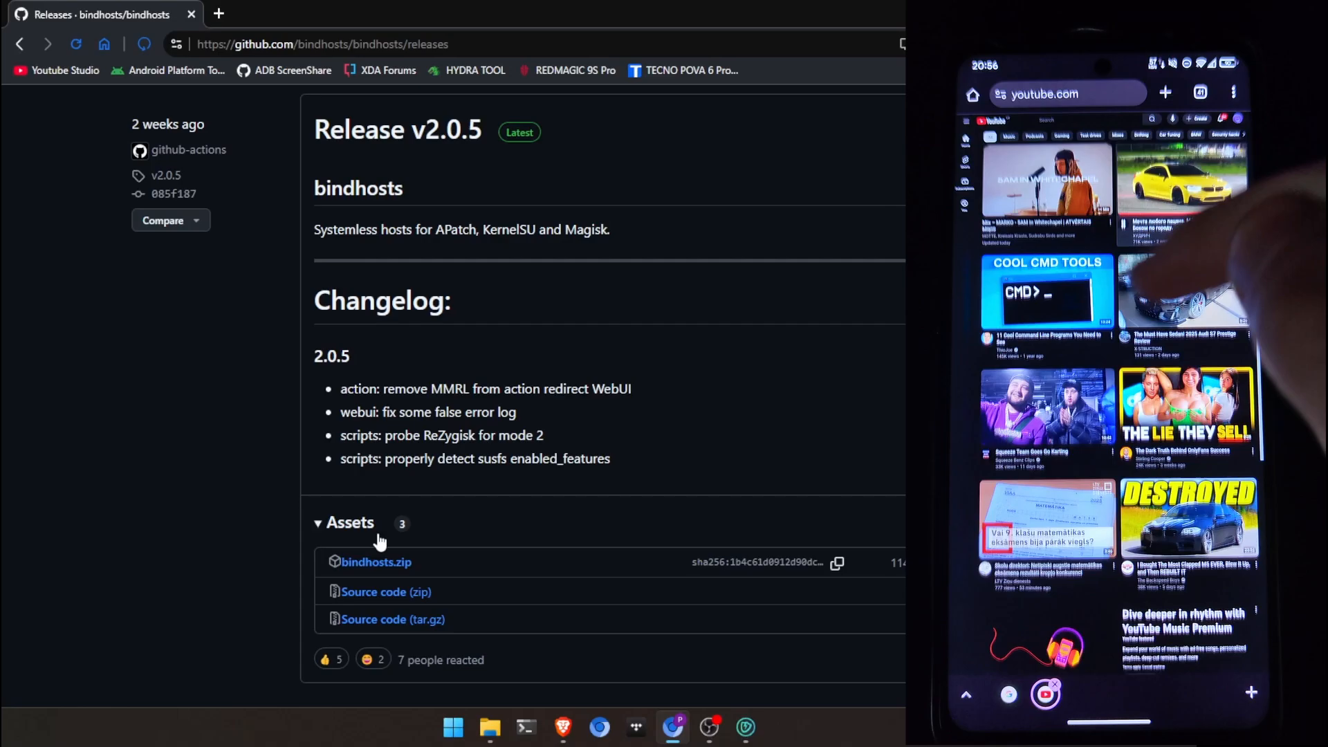
{"action": "scroll", "scroll_direction": "down", "scroll_amount": 3}
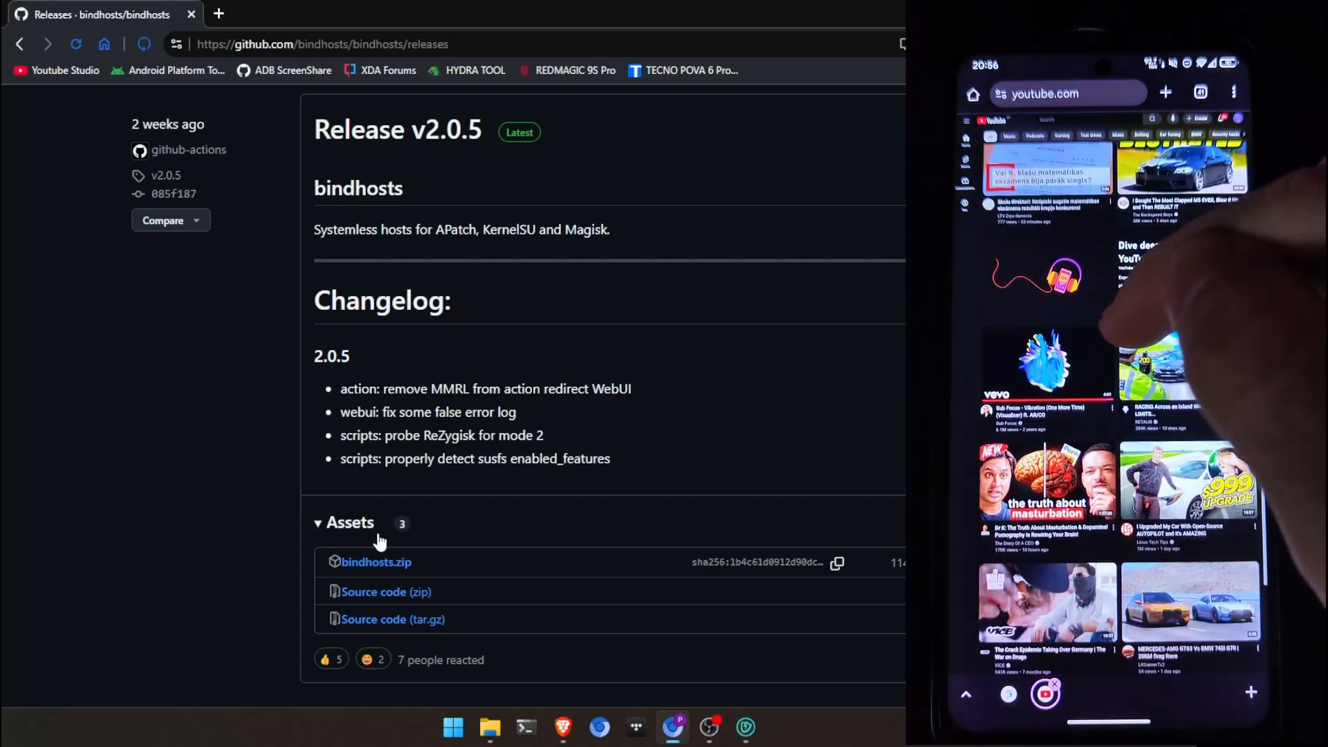
{"action": "scroll", "scroll_direction": "down", "scroll_amount": 3}
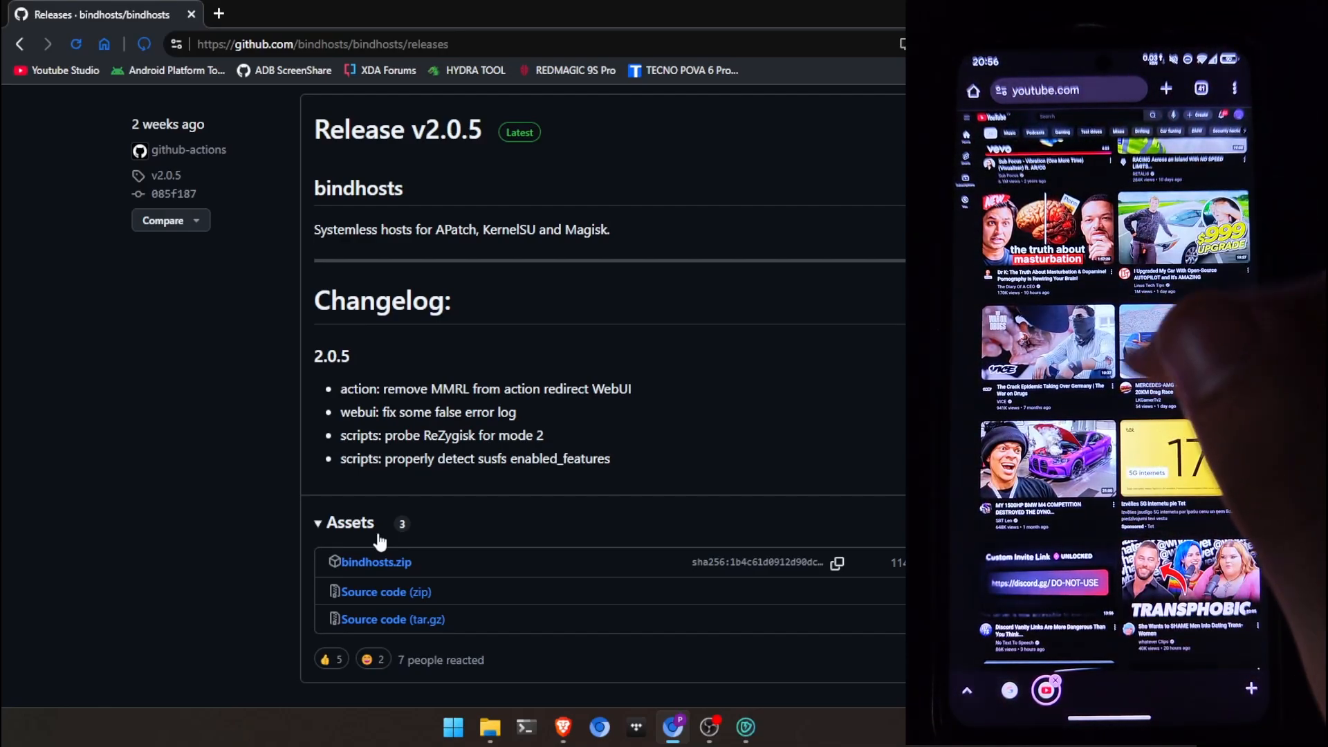
{"action": "left_click", "coordinate": [1050, 228]}
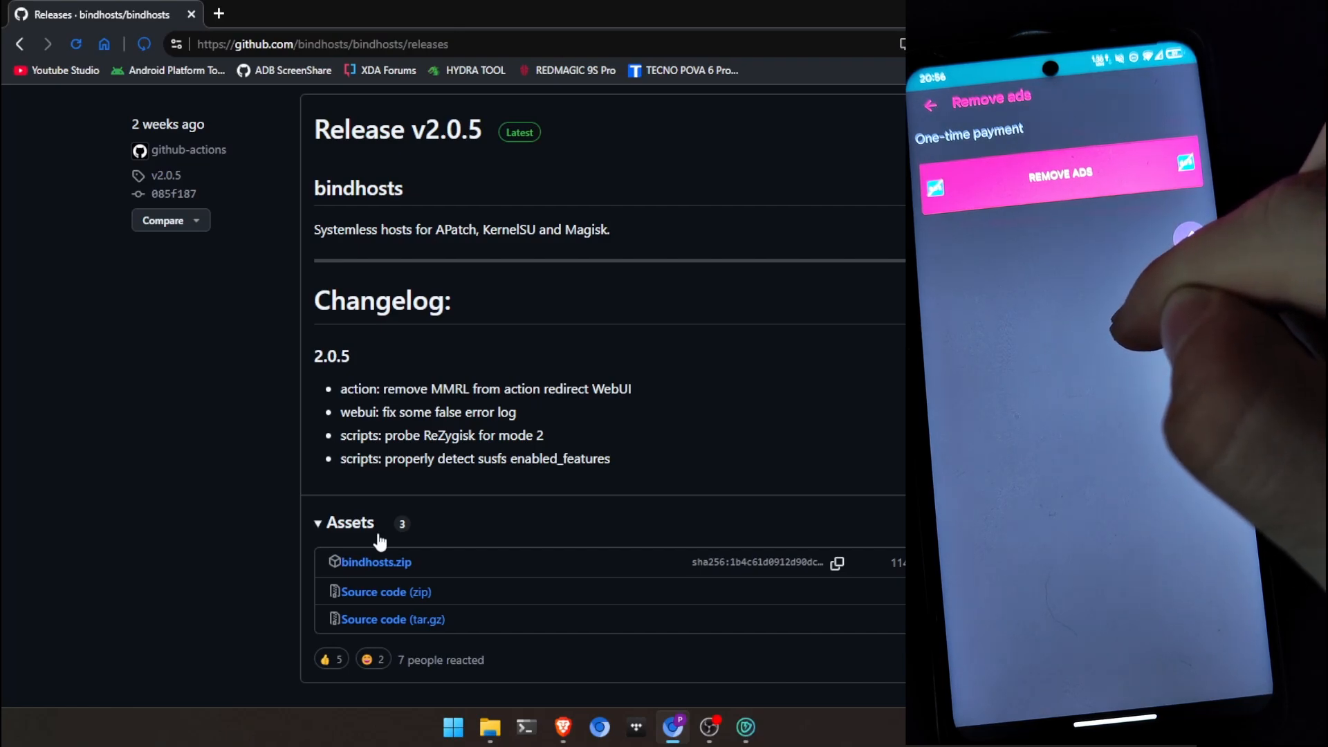
Leave the Remove ads purchase page and return to Auto Clicker's main screen.
{"action": "left_click", "coordinate": [930, 105]}
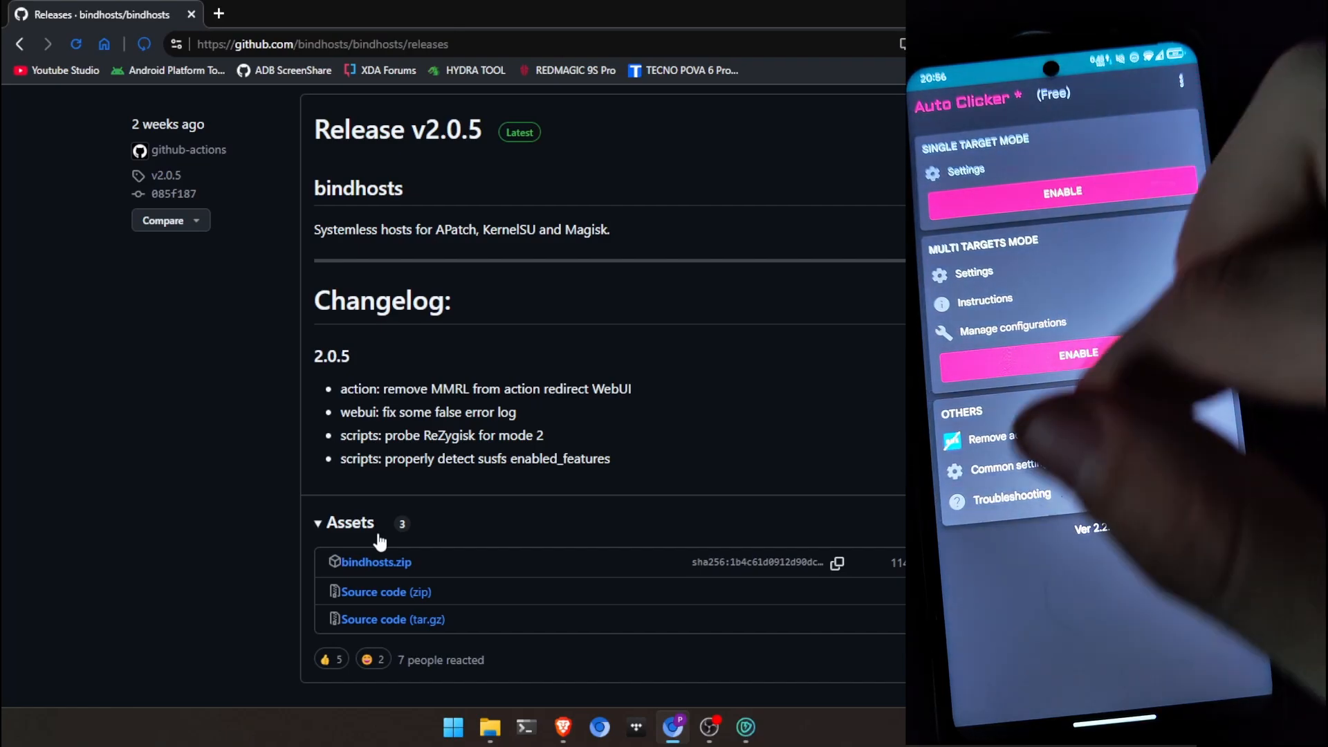